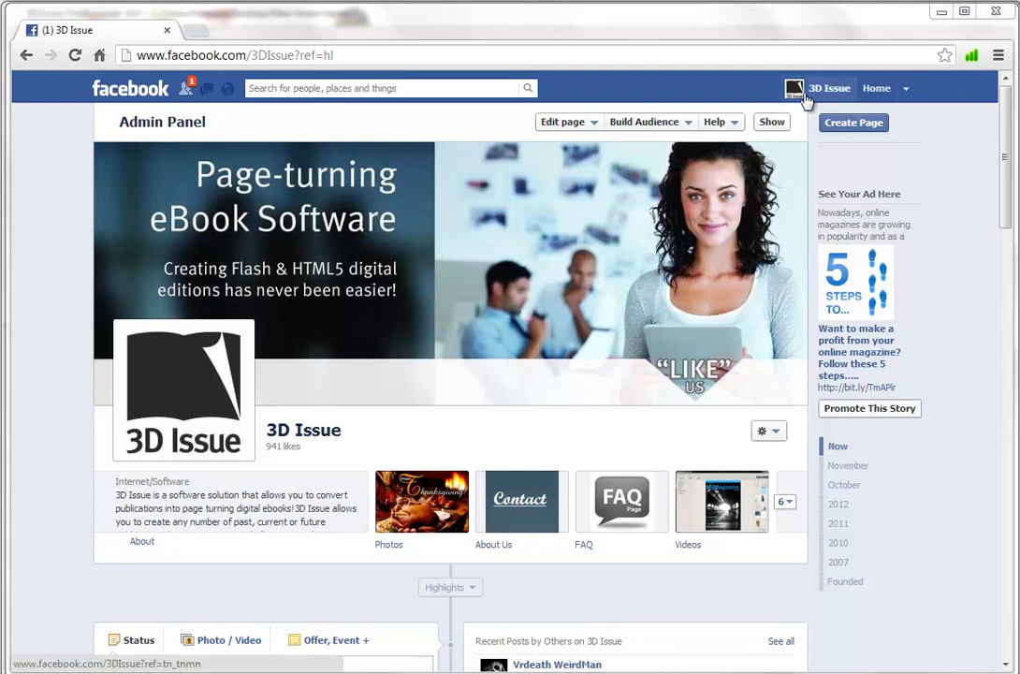
mouse_move(943, 113)
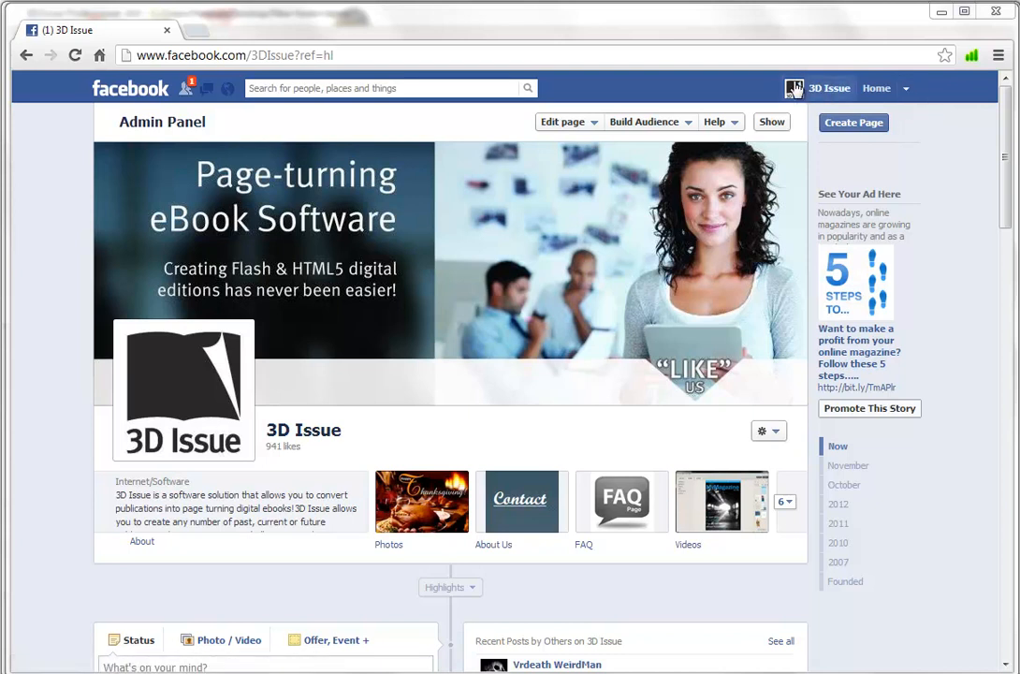
mouse_move(745, 386)
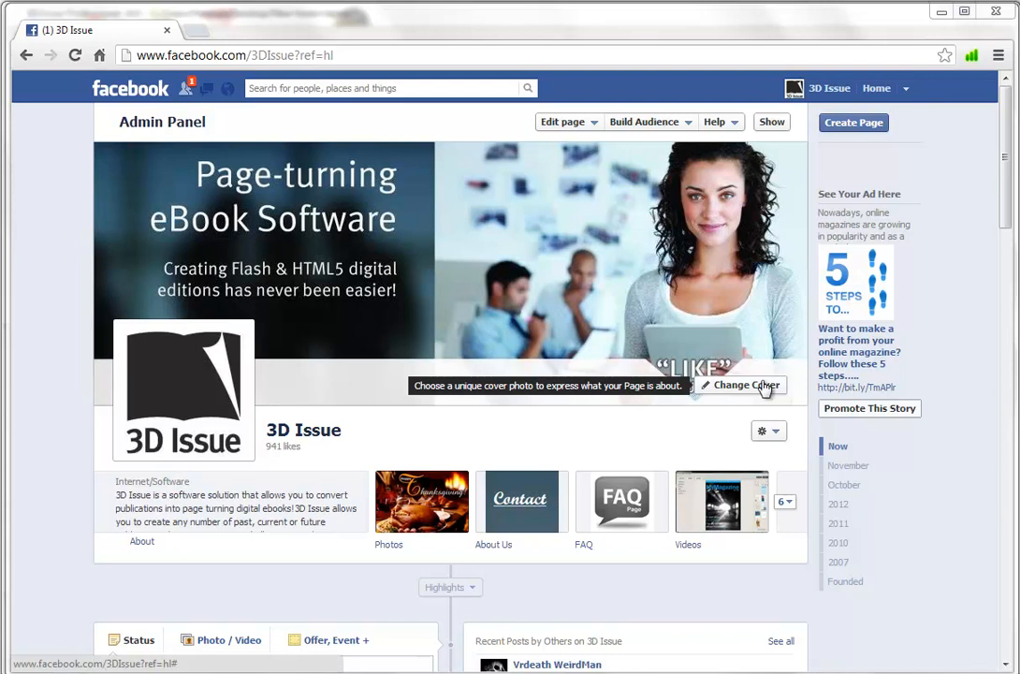
mouse_move(926, 114)
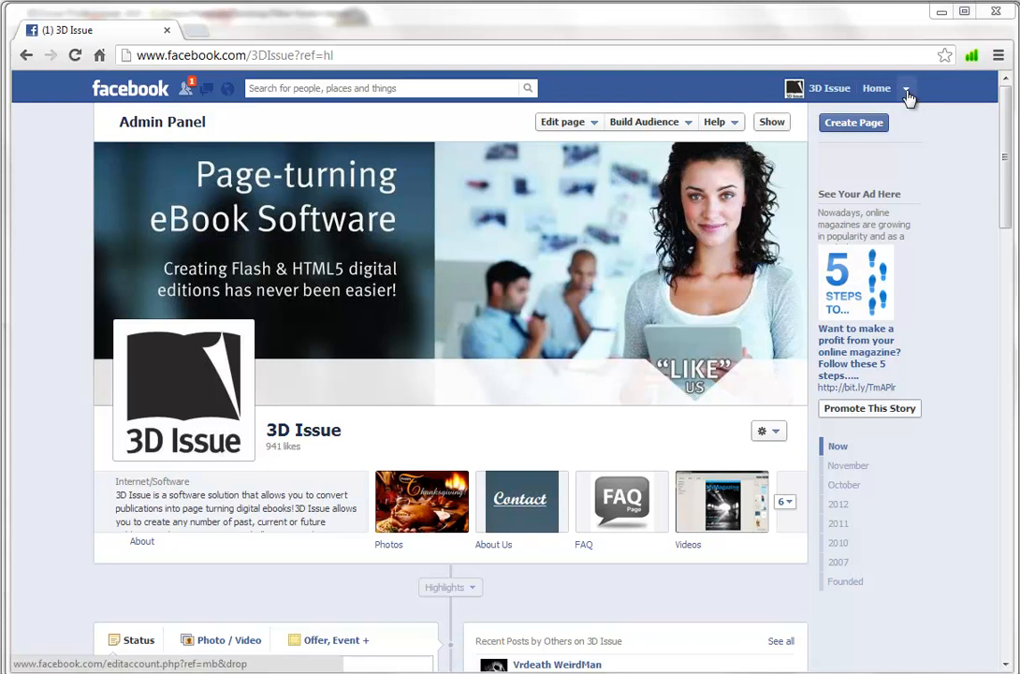
- Switch from the 3D Issue page back to the personal profile via the account menu
left_click(906, 88)
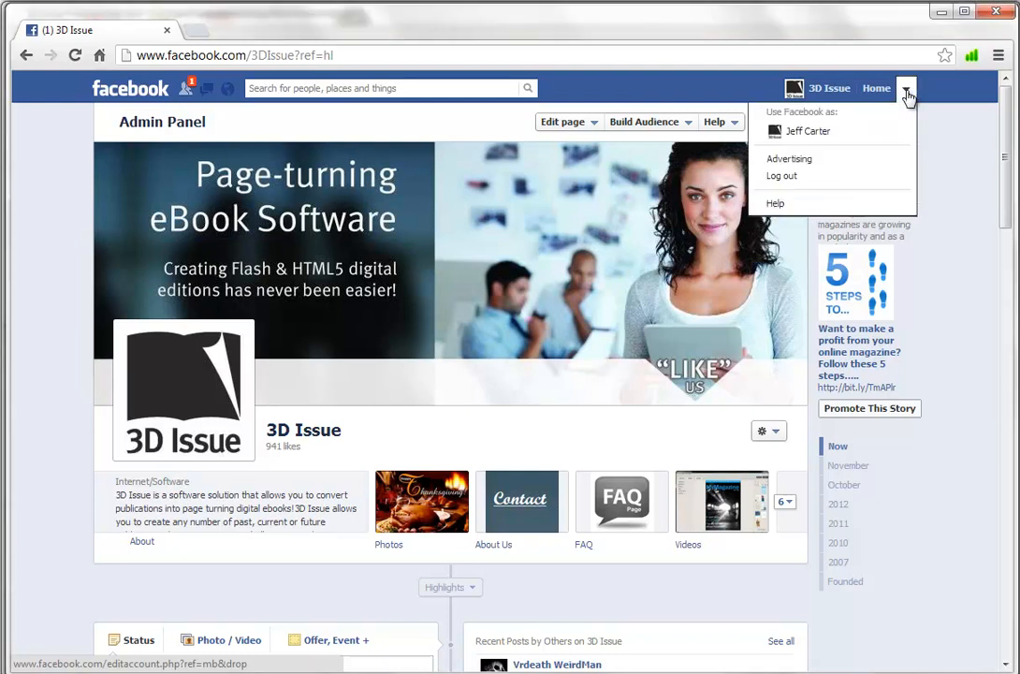
mouse_move(816, 131)
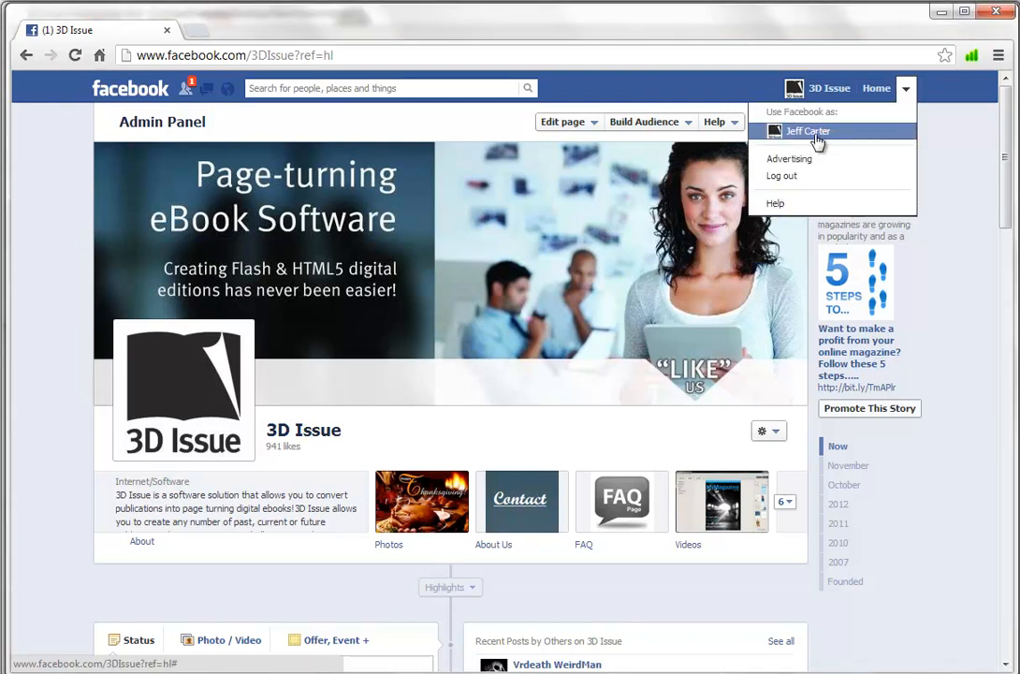
left_click(806, 131)
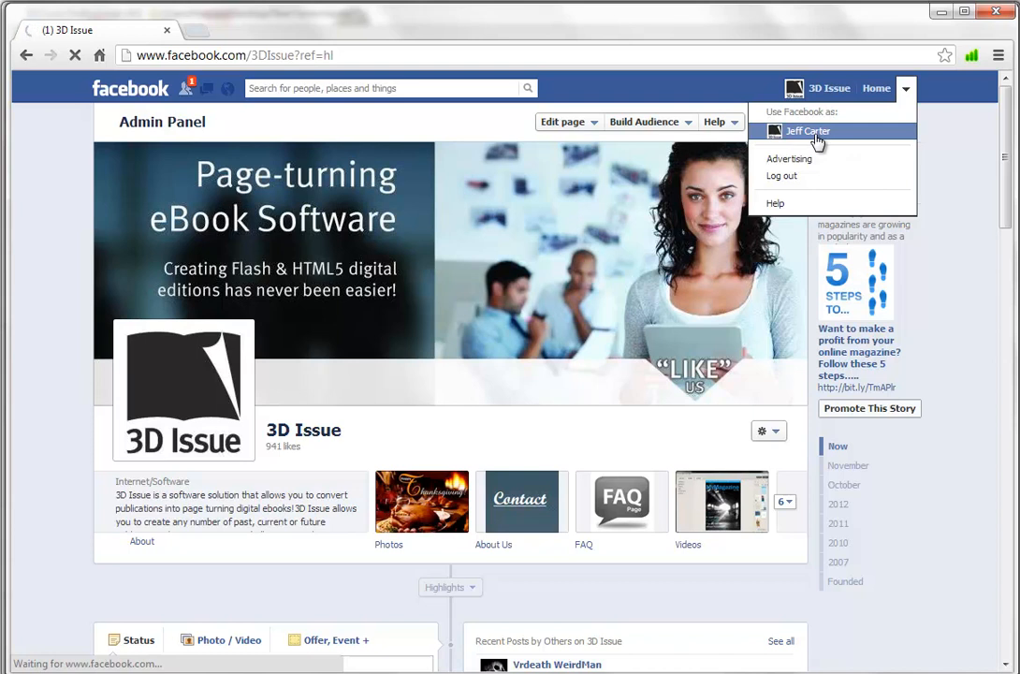
- Search Facebook for '3d issue' and open the 3D Issue - Digital Magazine Community app page
left_click(808, 131)
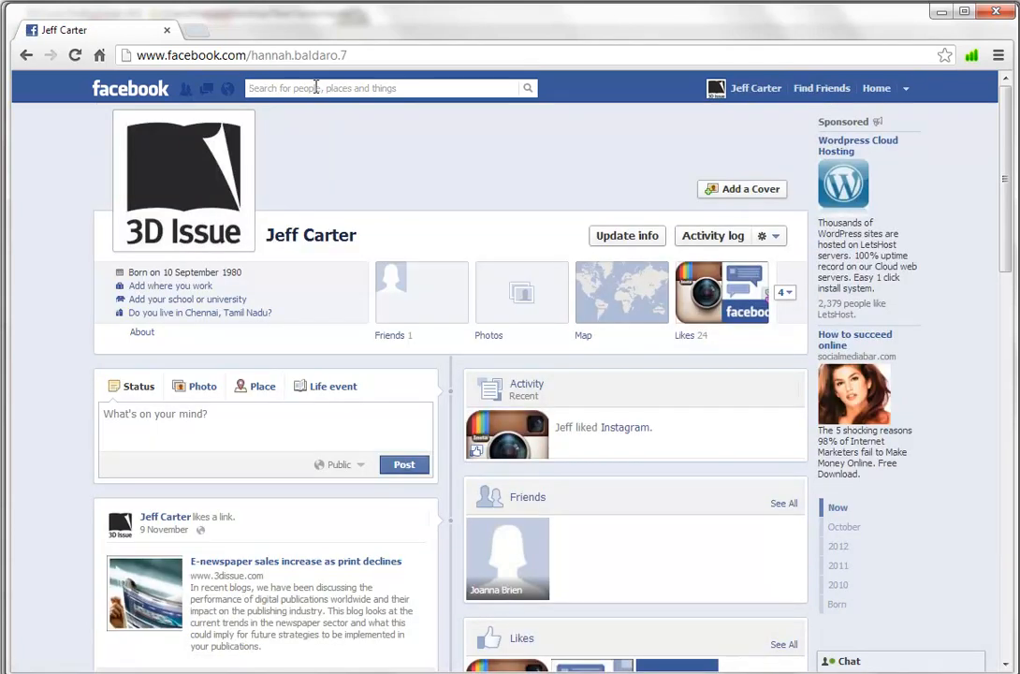
type("3d")
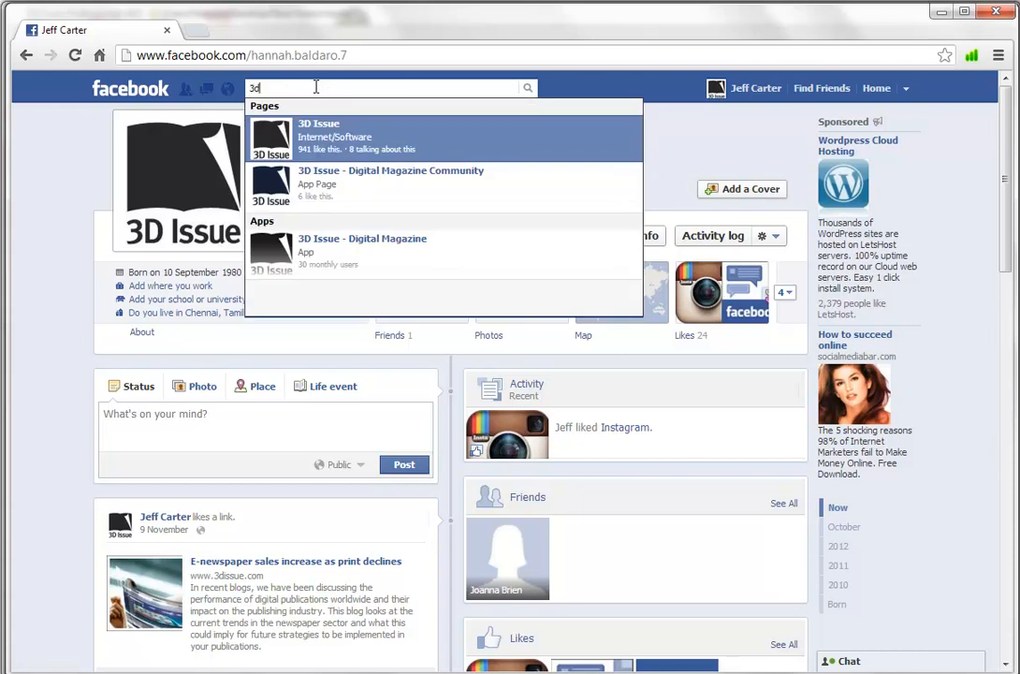
type("issue")
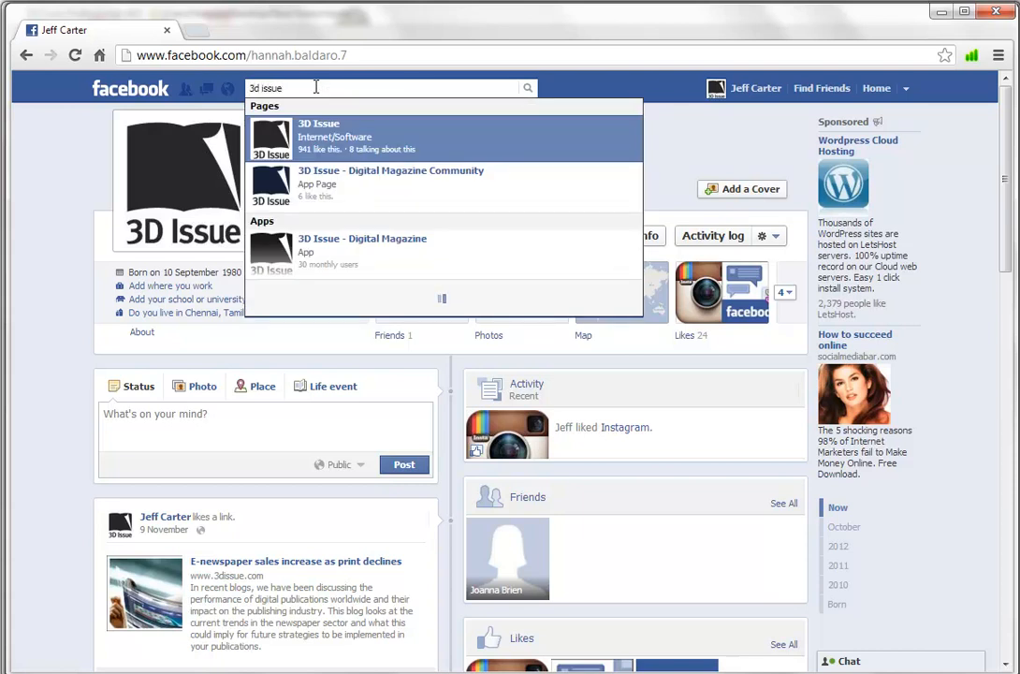
mouse_move(308, 173)
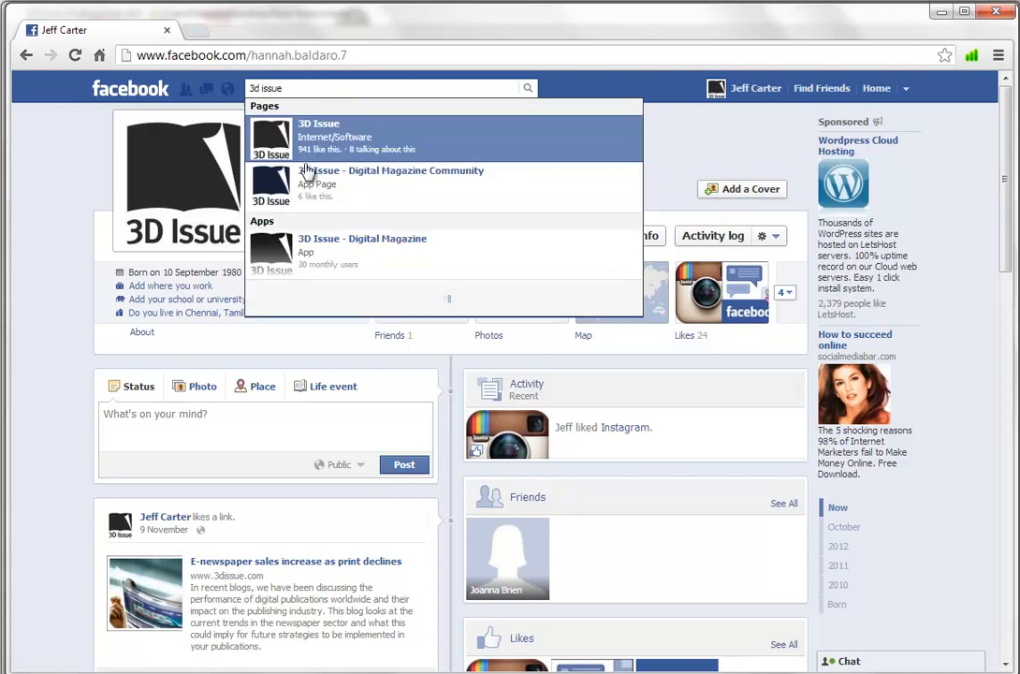
mouse_move(363, 185)
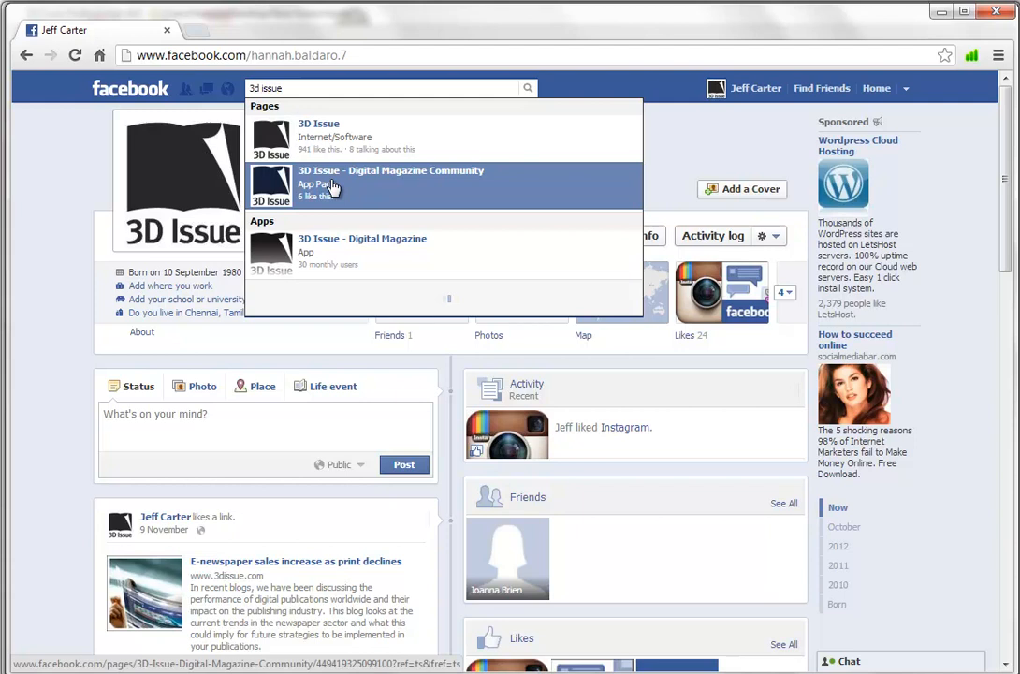
left_click(389, 178)
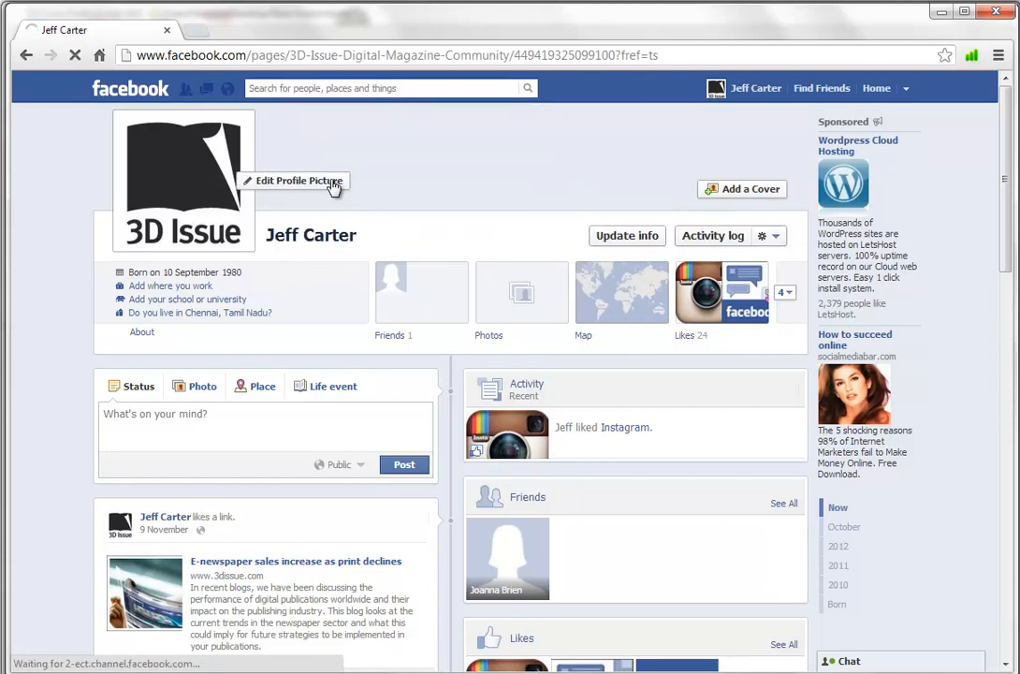
left_click(184, 177)
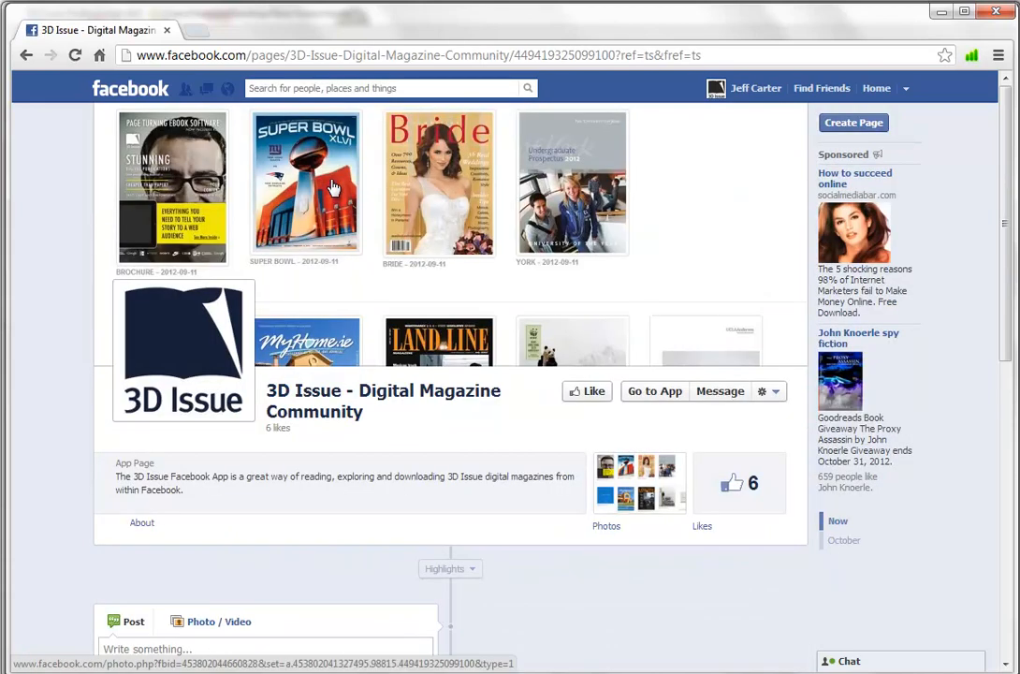
mouse_move(778, 392)
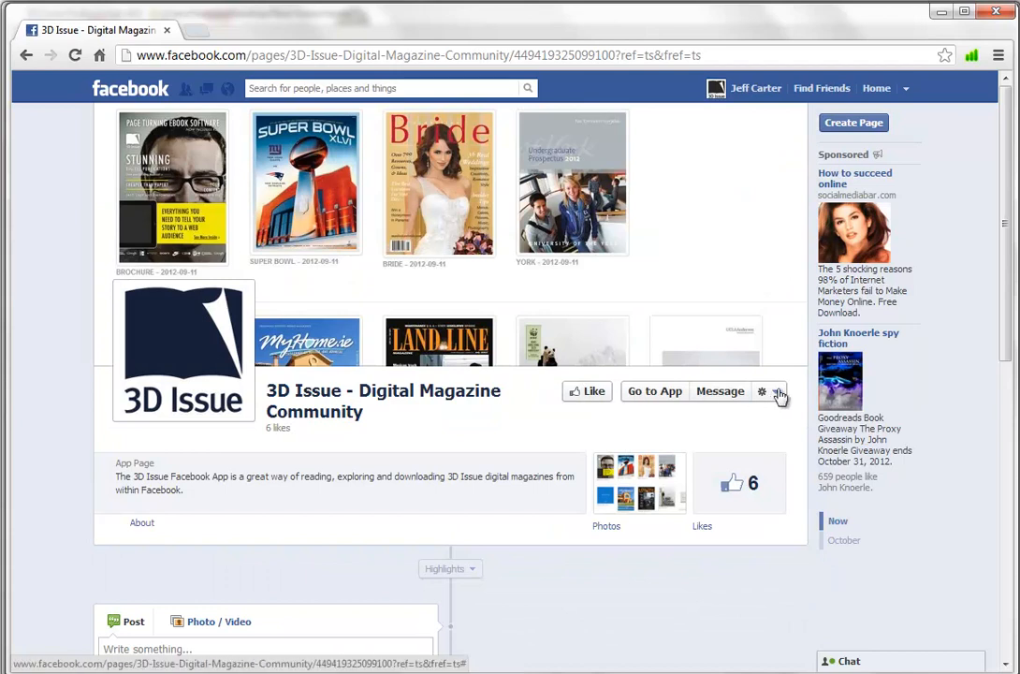
- Add the app as a page tab on the 3D Issue page via Add App to Page
left_click(762, 391)
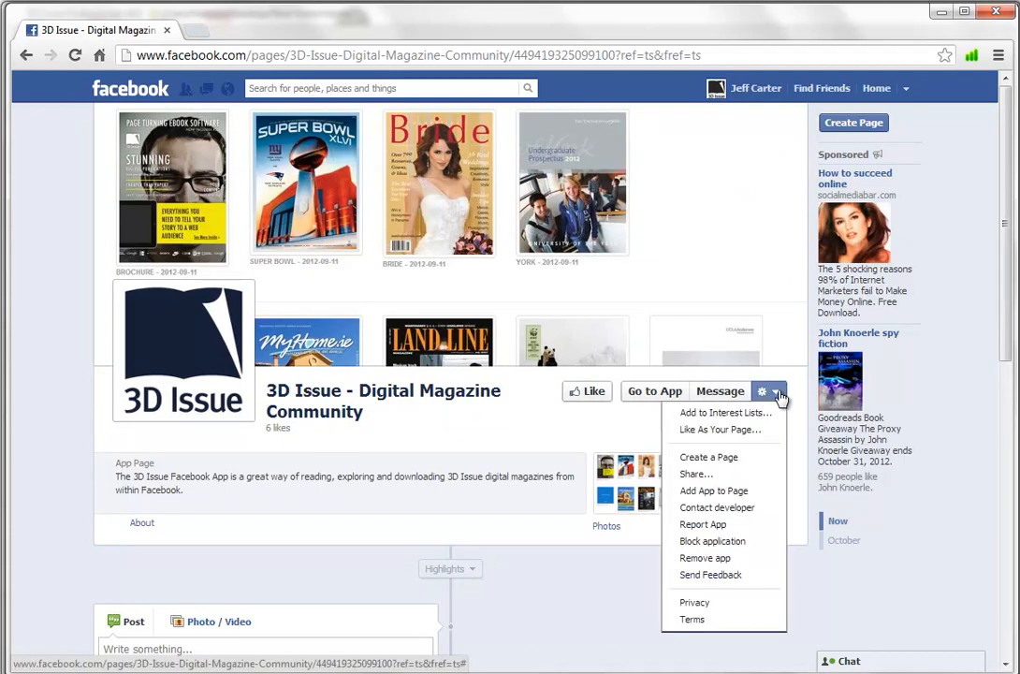
mouse_move(745, 490)
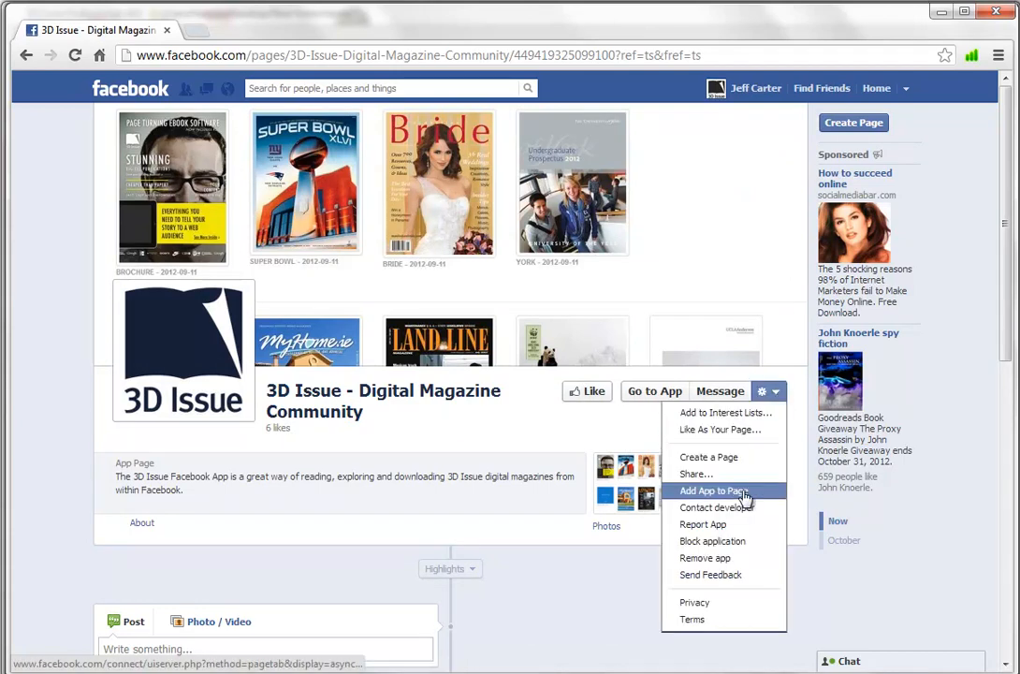
mouse_move(745, 496)
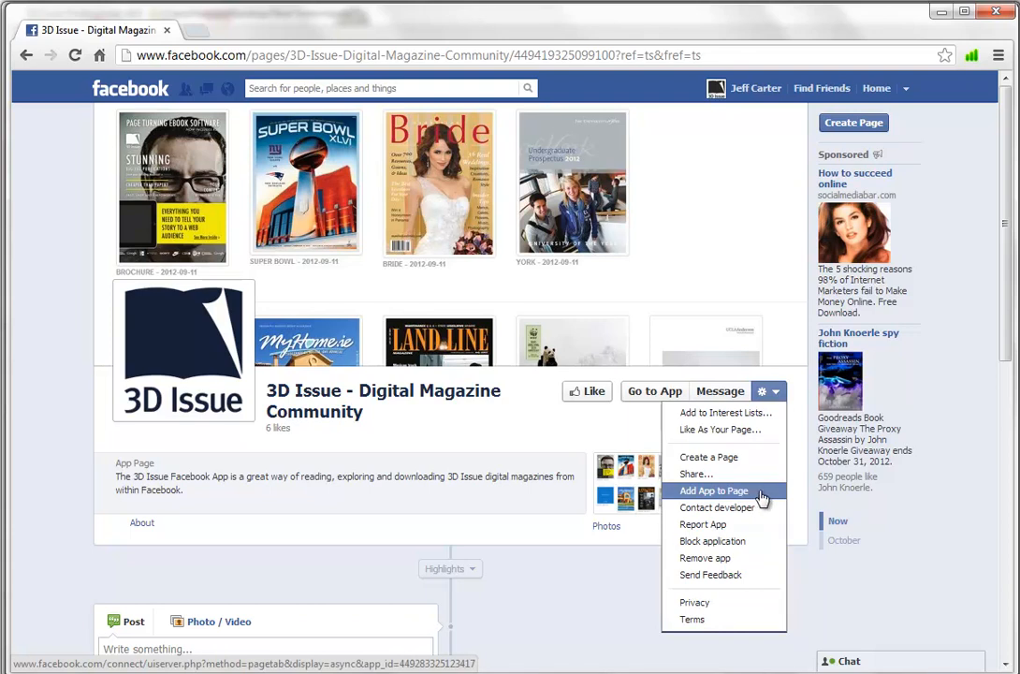
left_click(711, 490)
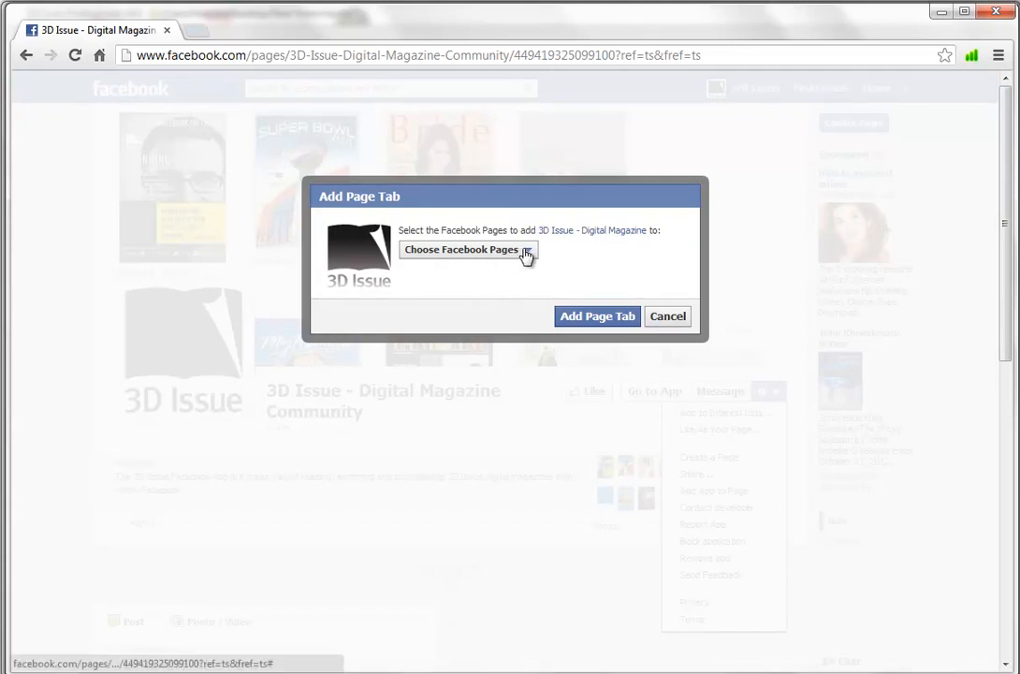
left_click(468, 249)
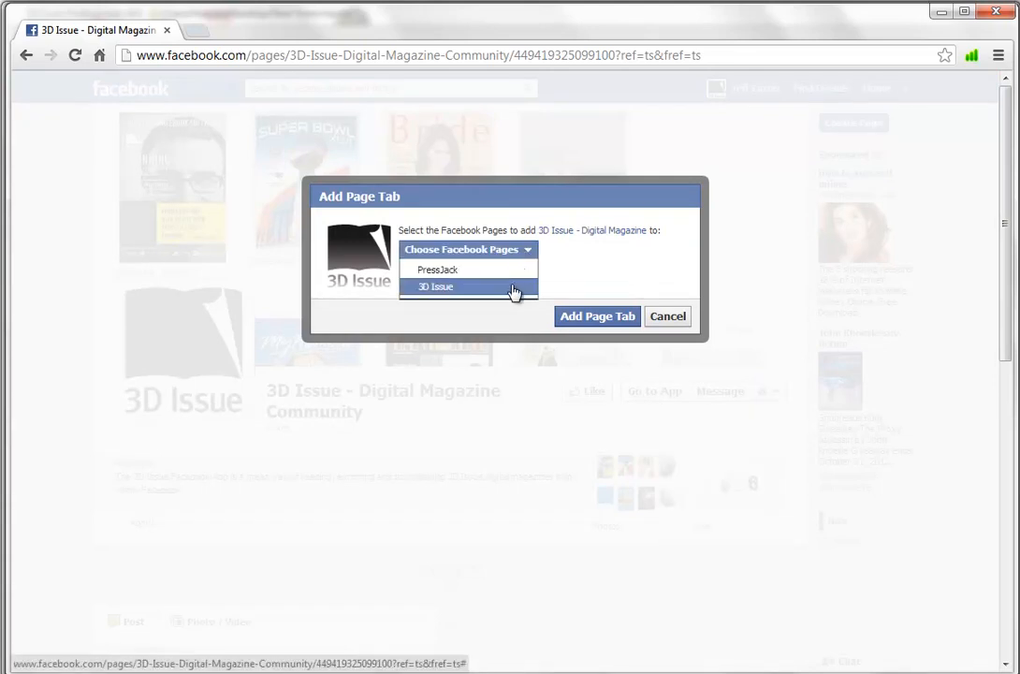
left_click(434, 286)
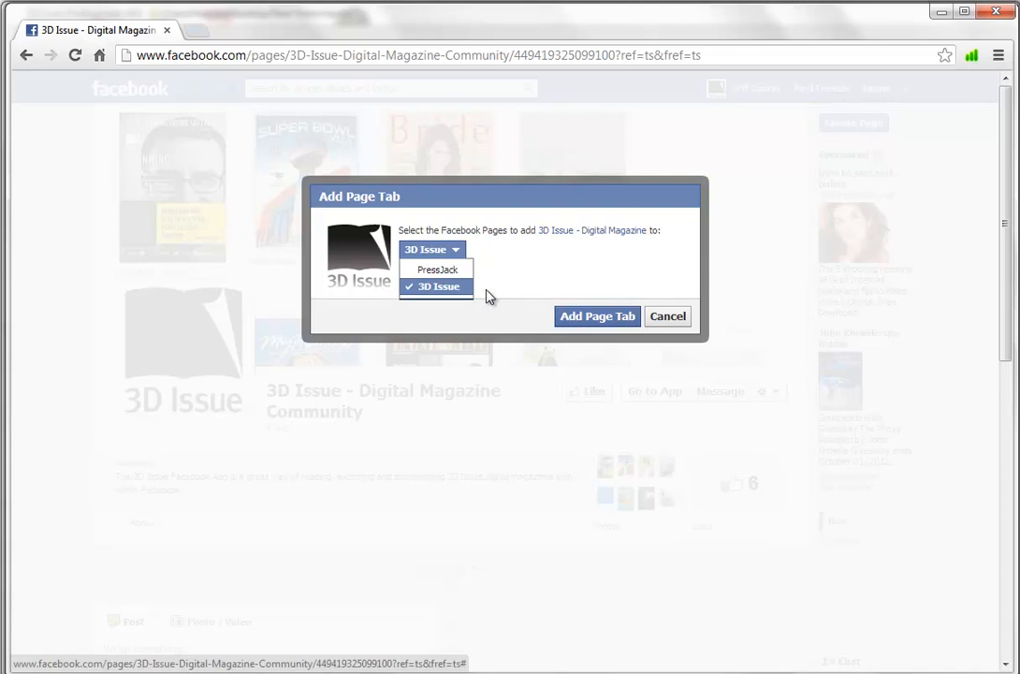
mouse_move(496, 297)
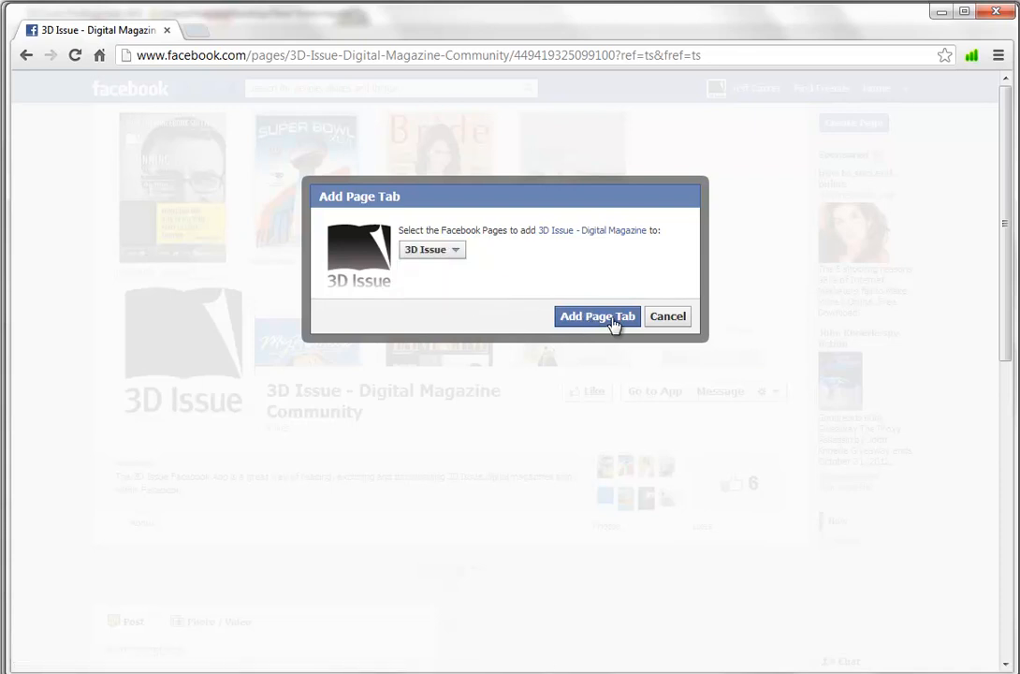
left_click(597, 314)
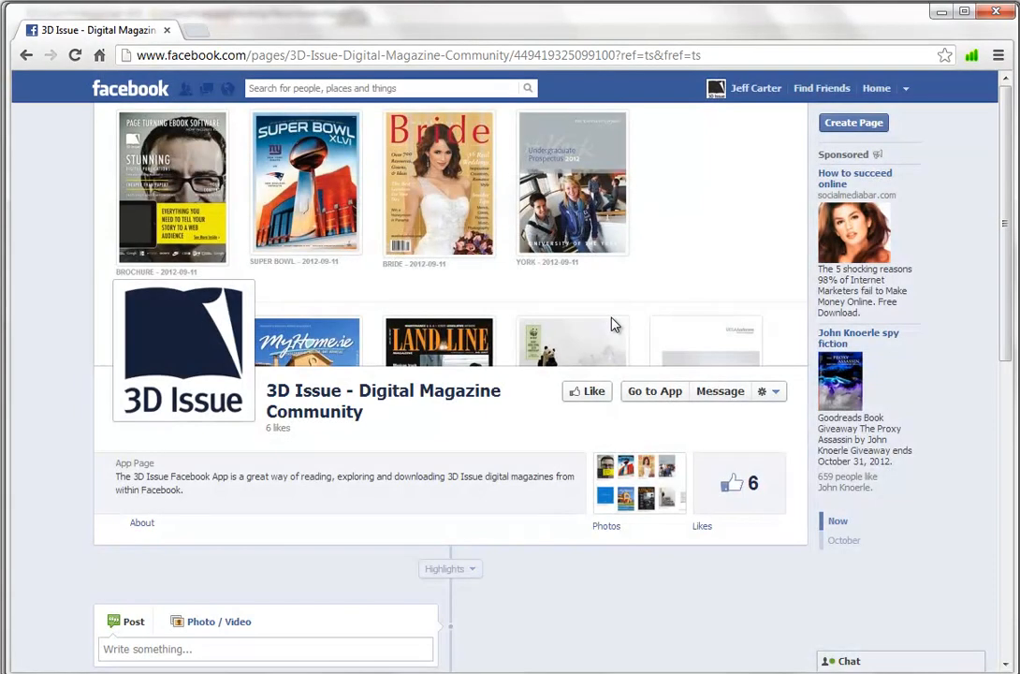
mouse_move(621, 272)
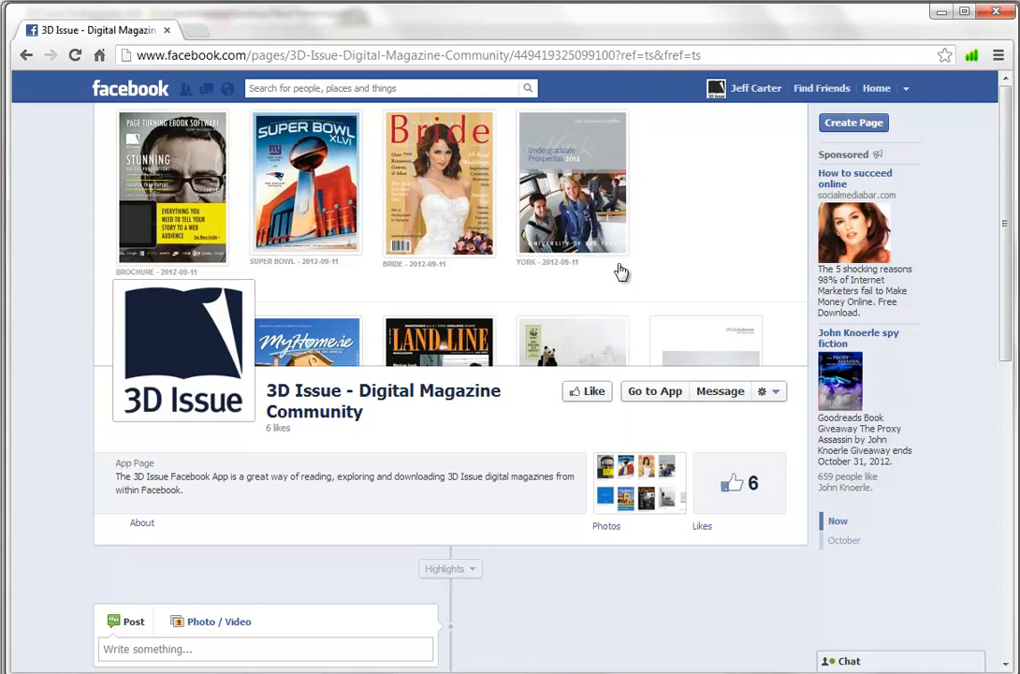
left_click(905, 88)
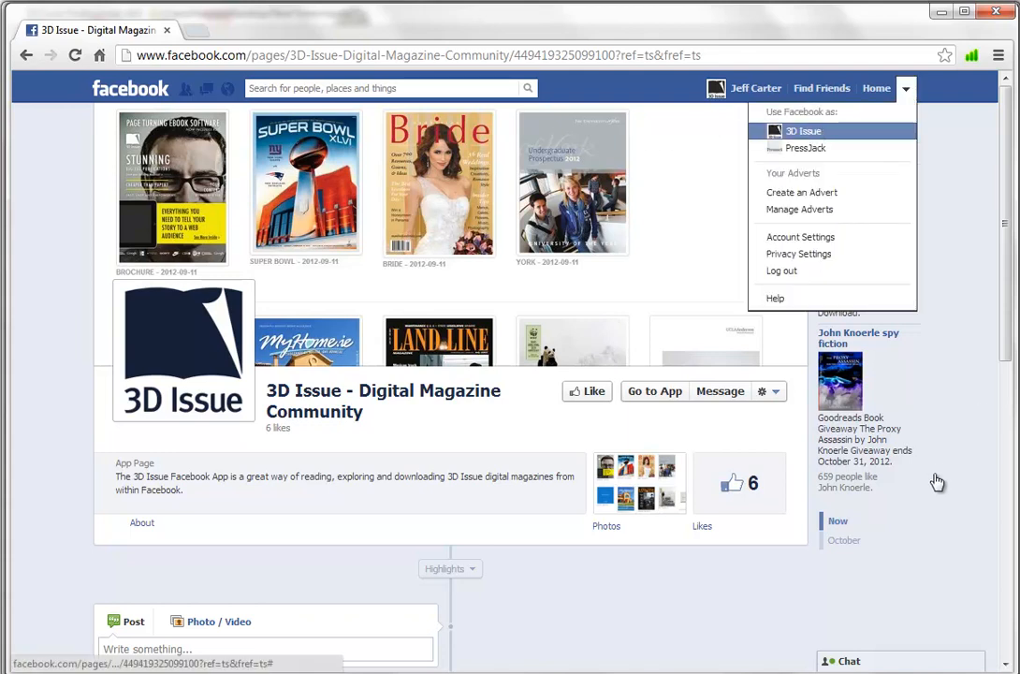
left_click(803, 131)
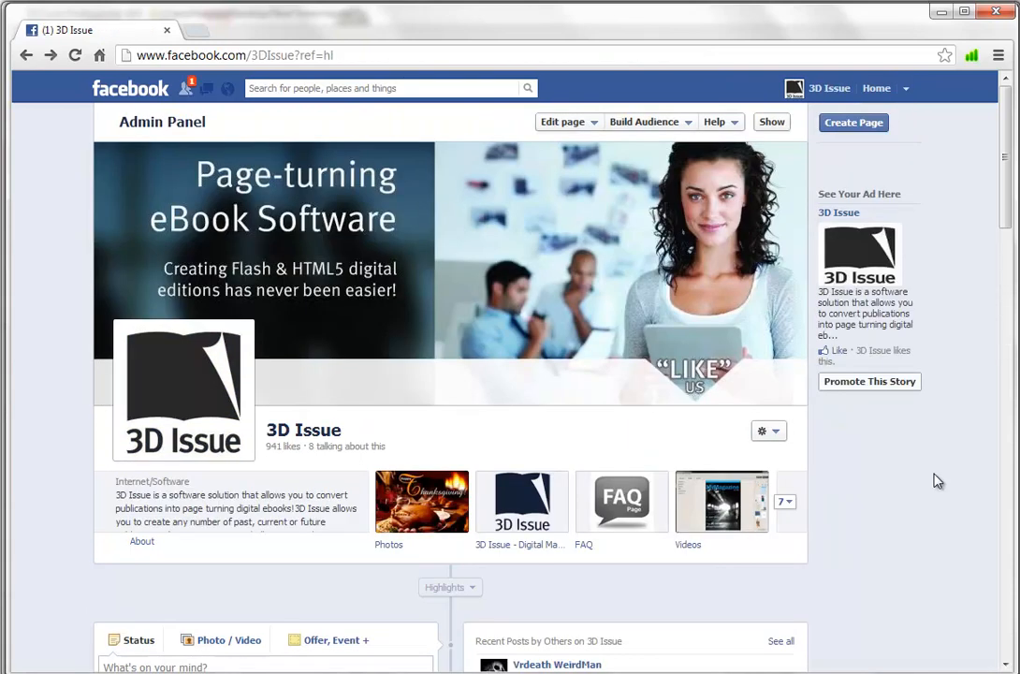
mouse_move(421, 376)
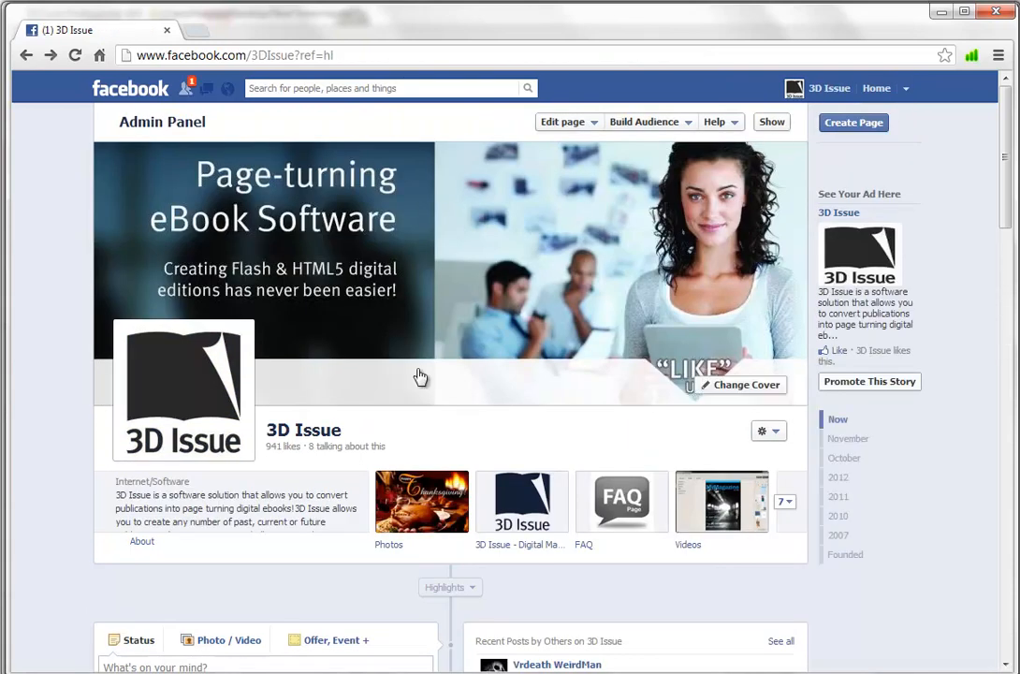
mouse_move(521, 501)
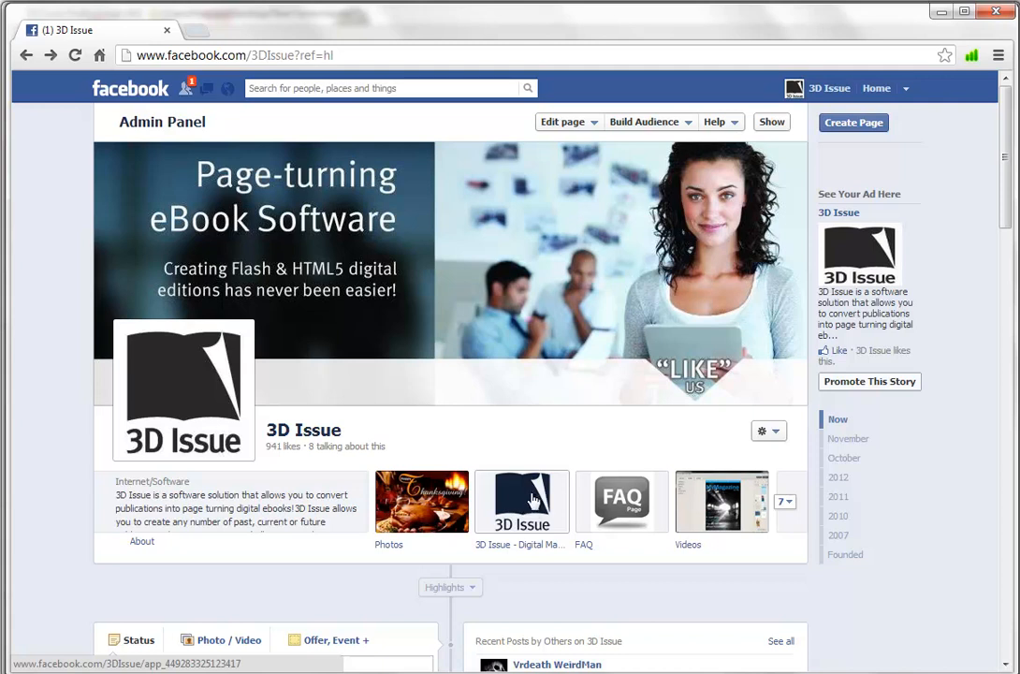
mouse_move(513, 506)
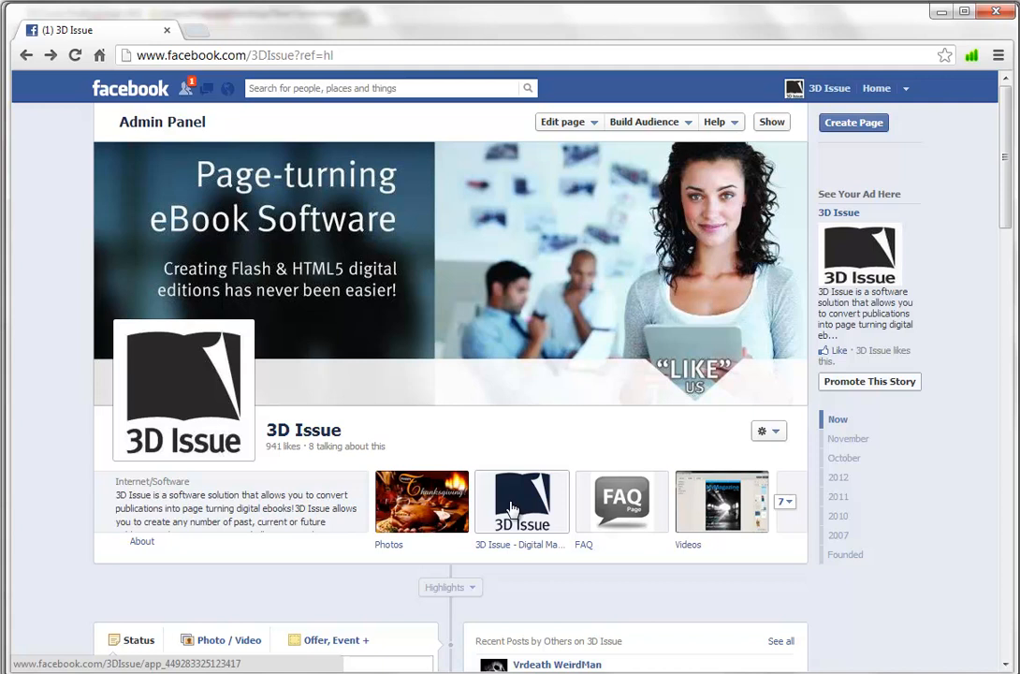
left_click(521, 501)
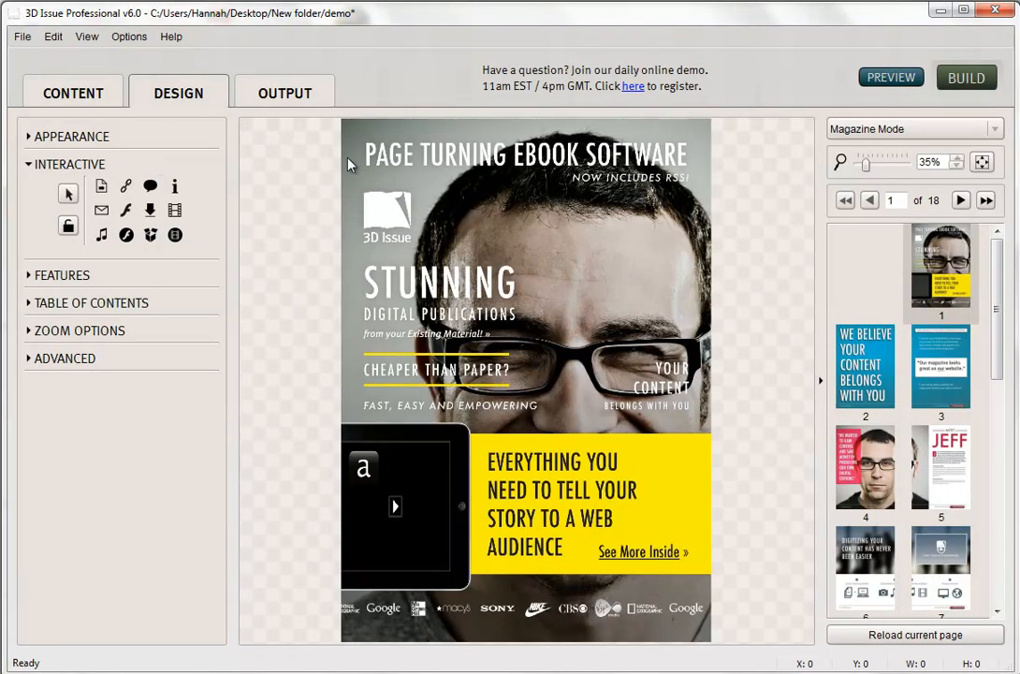
mouse_move(284, 98)
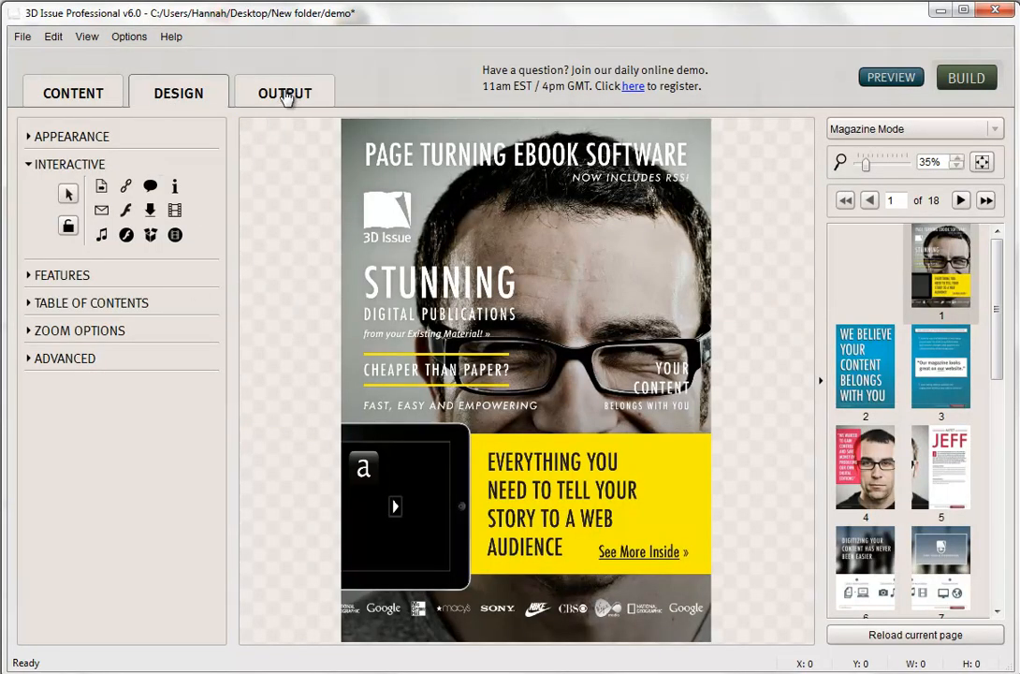
- In Output settings, select Online (Flash/HTML5), iPhone/iPad and Facebook App formats
left_click(284, 93)
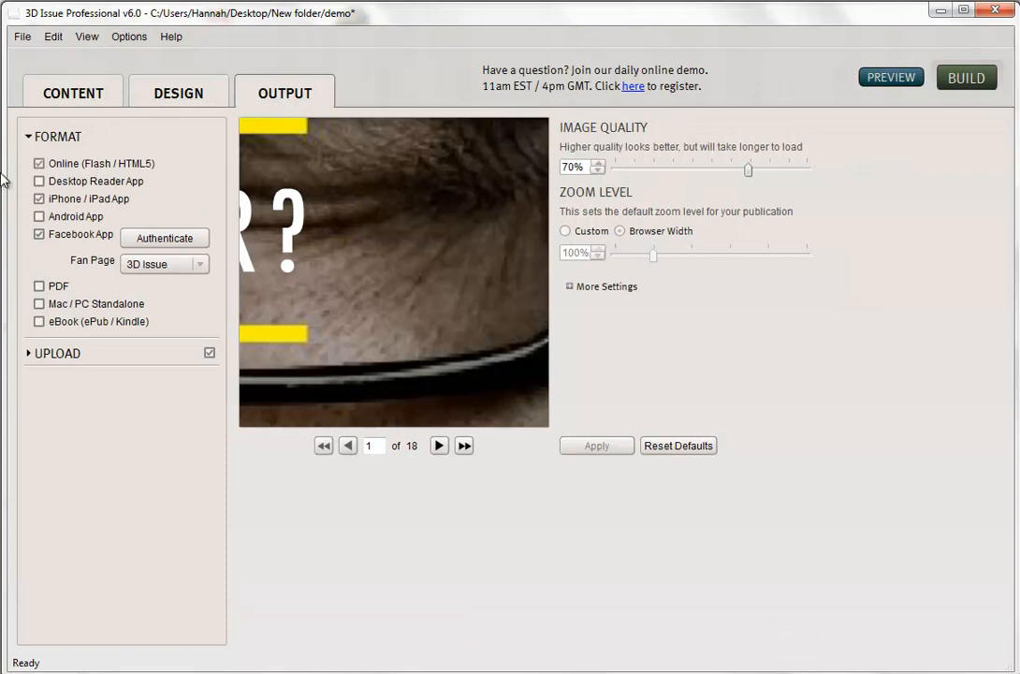
left_click(39, 163)
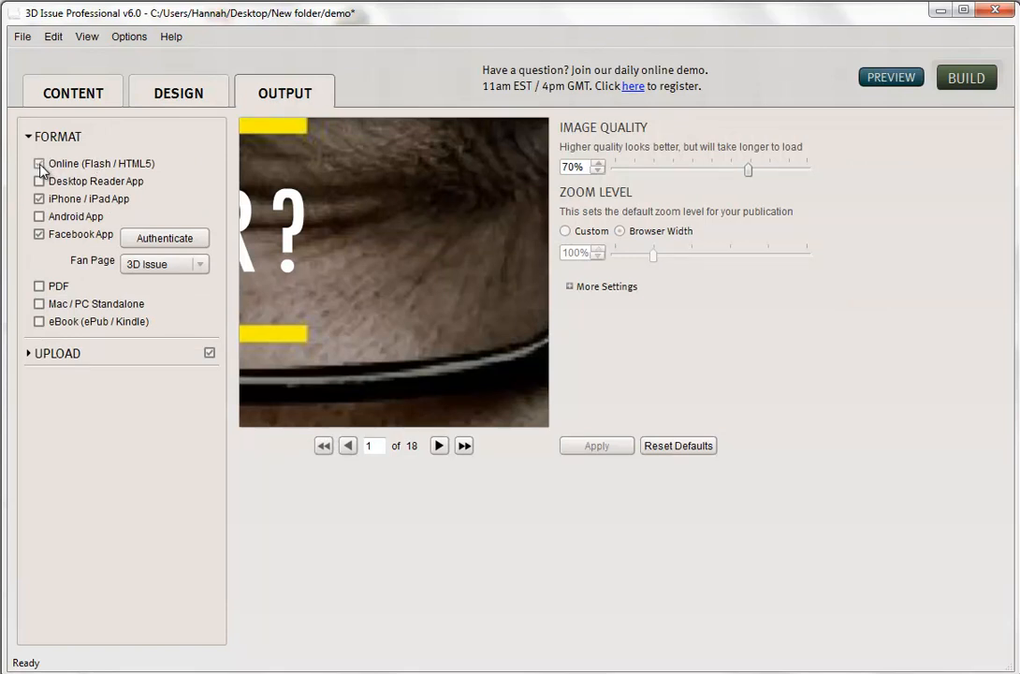
left_click(40, 163)
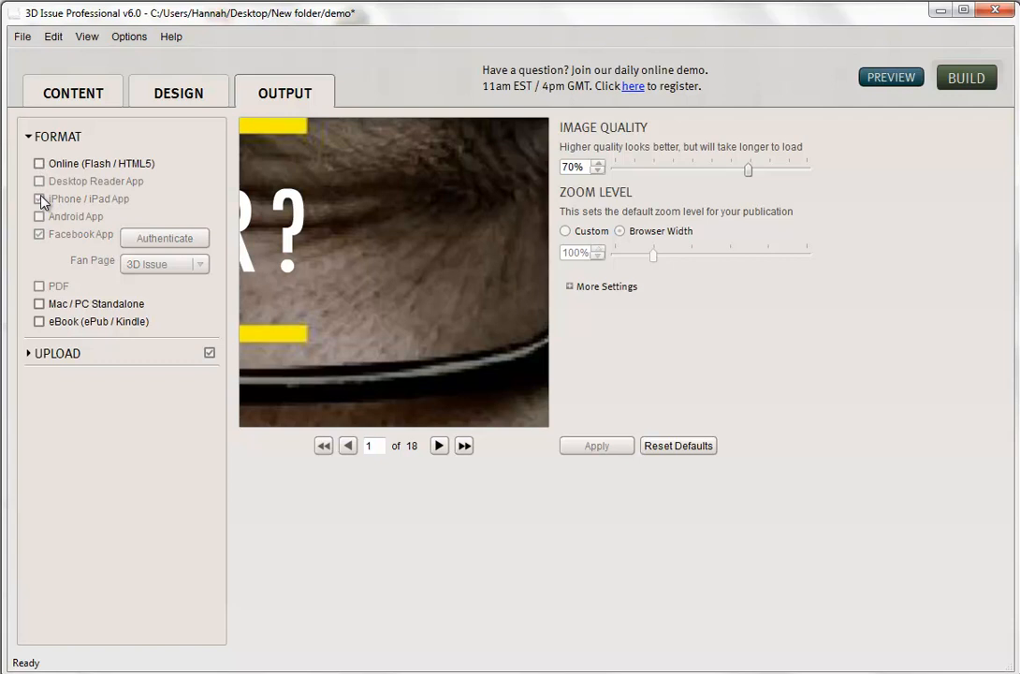
left_click(40, 198)
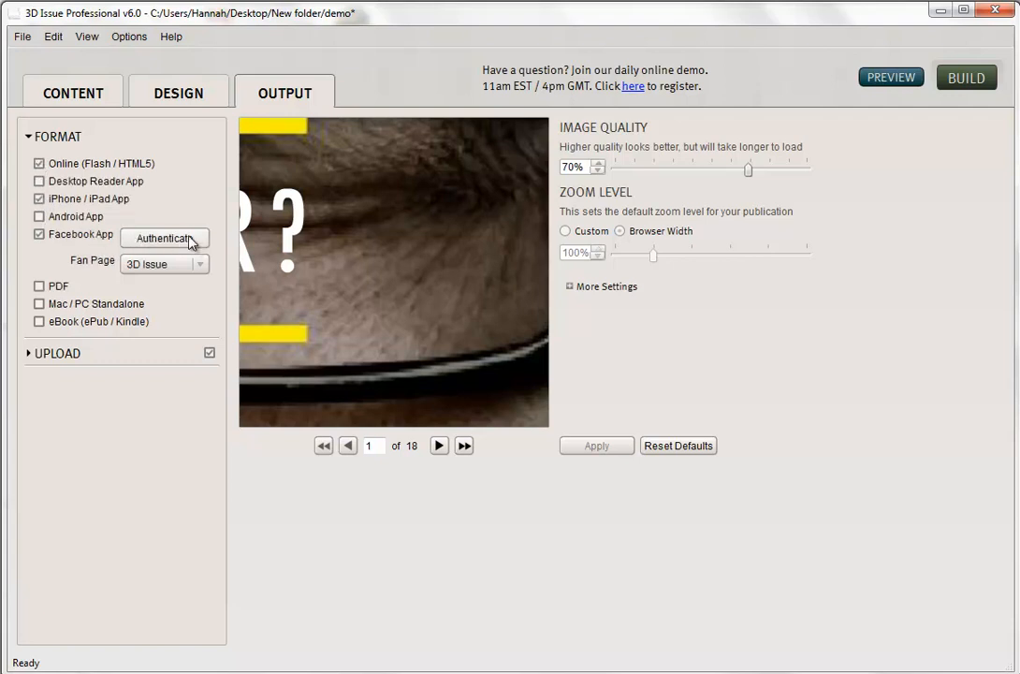
mouse_move(178, 239)
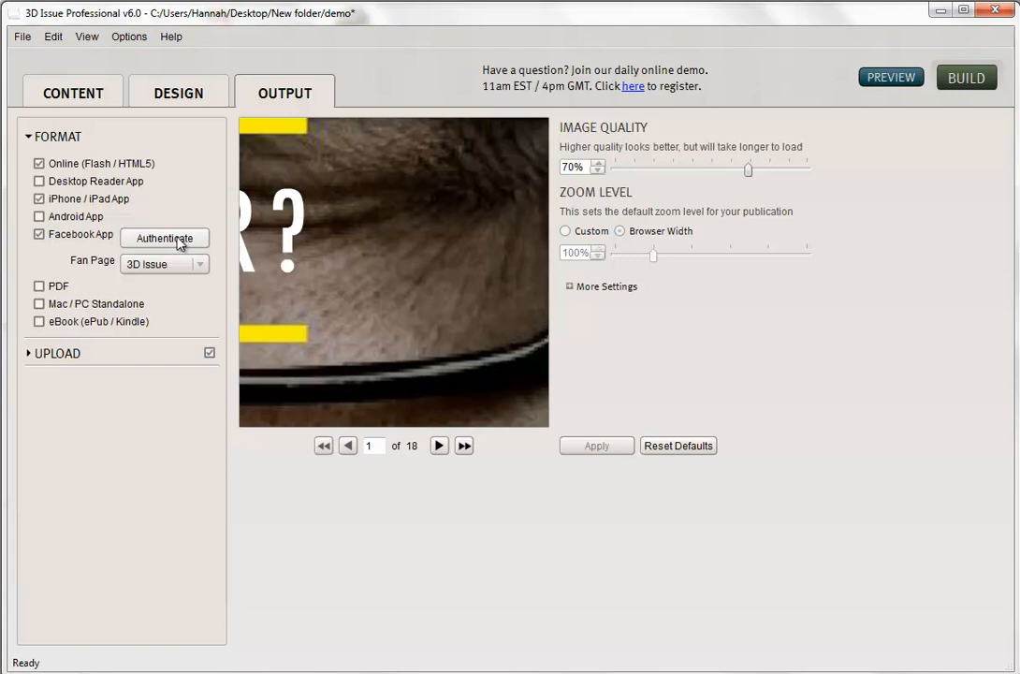
- Authenticate with Facebook email and password and confirm the successful account link
left_click(165, 238)
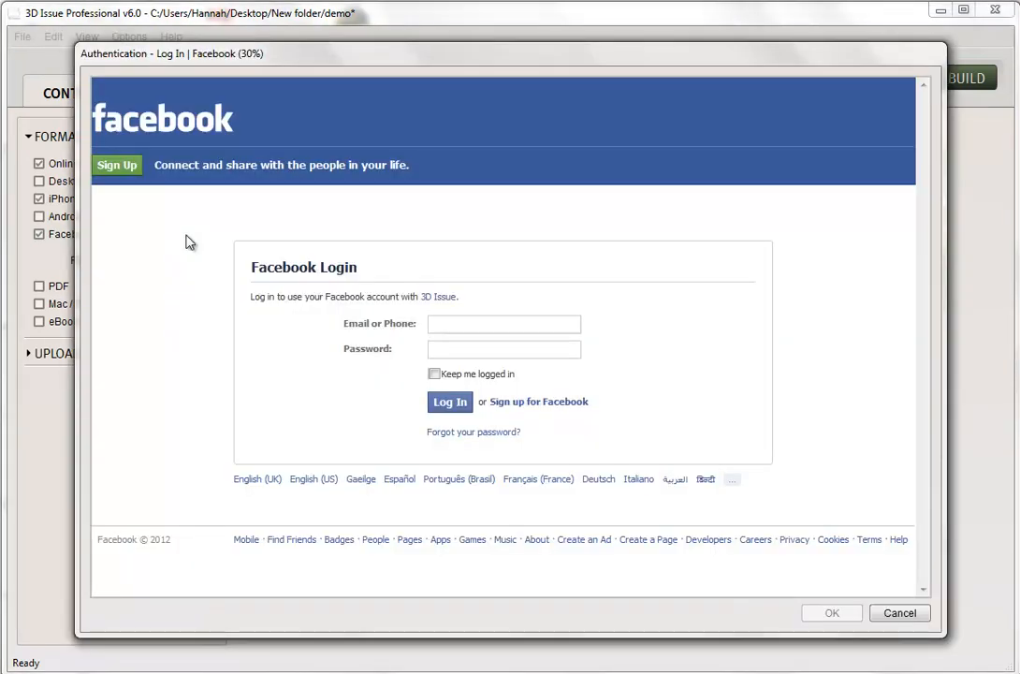
left_click(504, 322)
type("xxxxxxxxx")
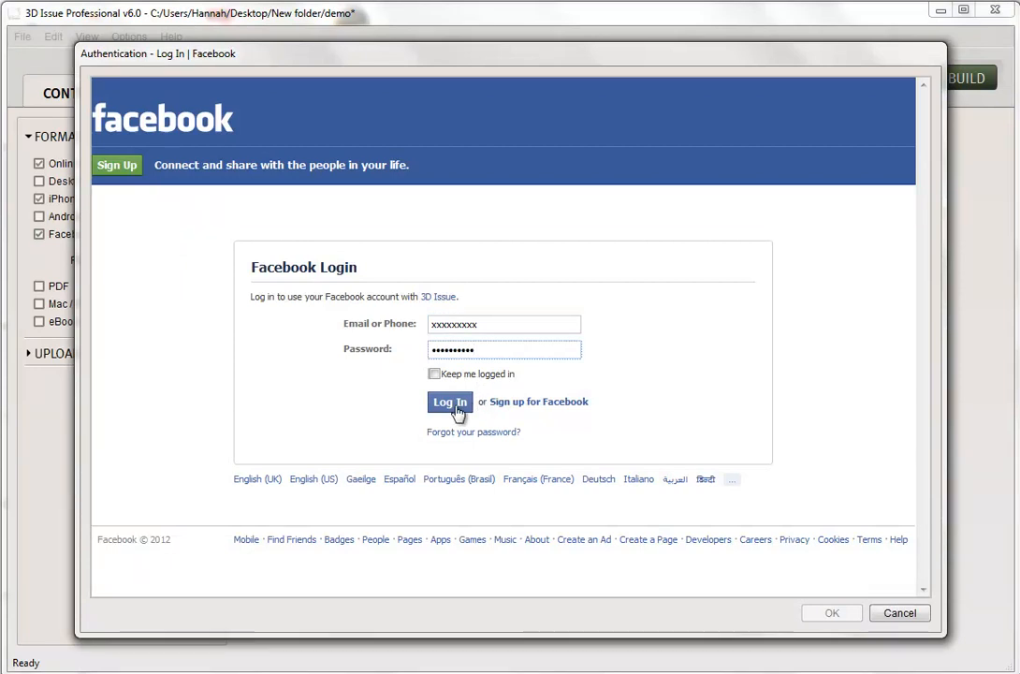
left_click(450, 401)
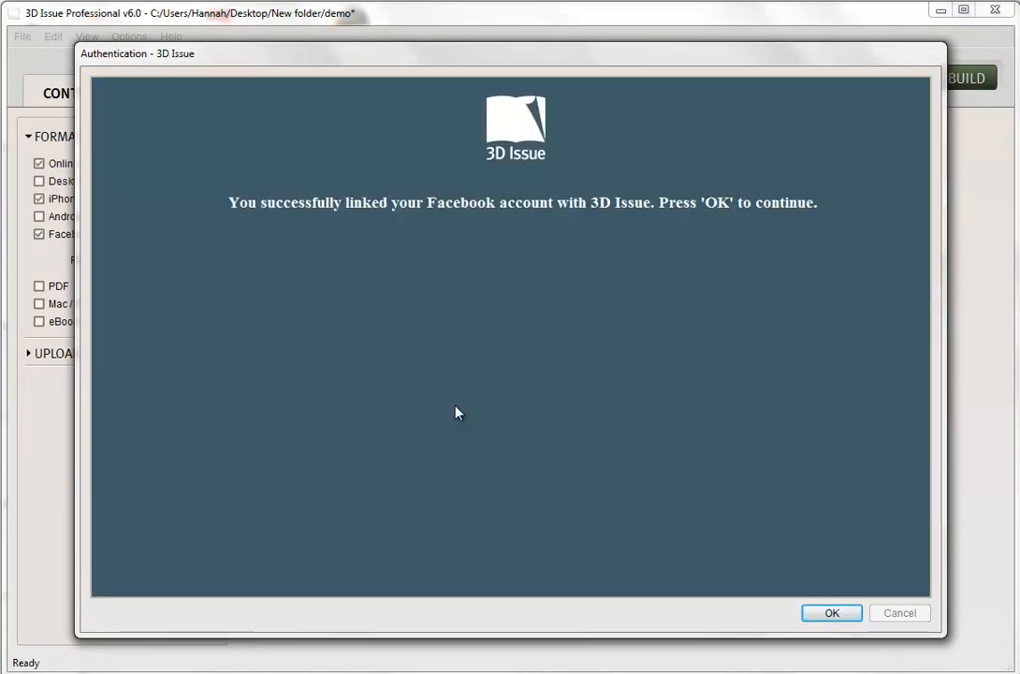
mouse_move(396, 326)
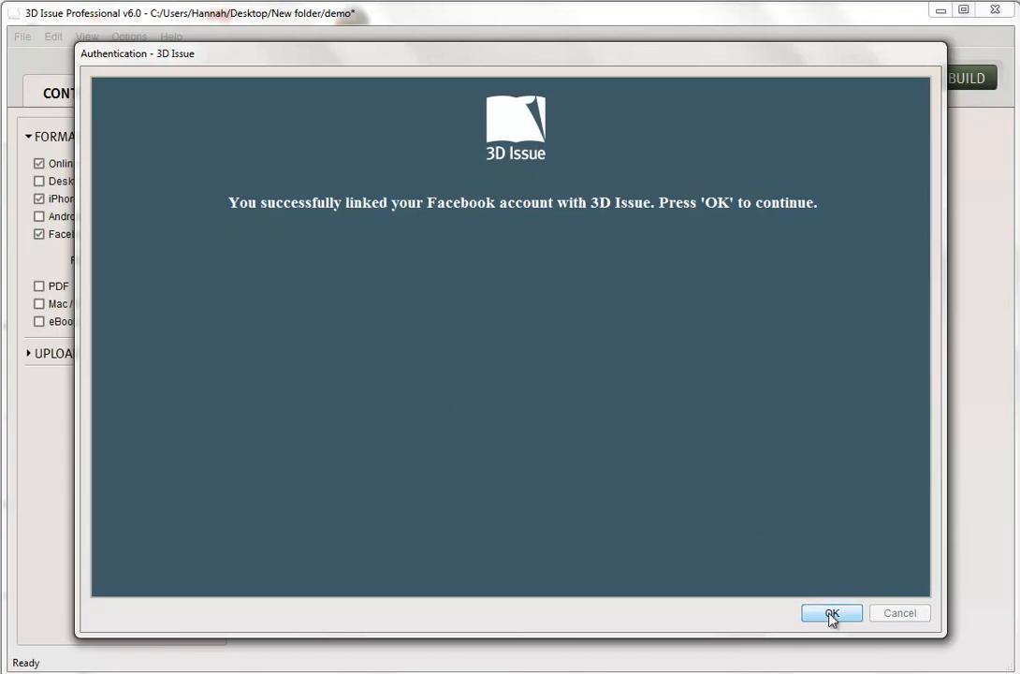
left_click(831, 614)
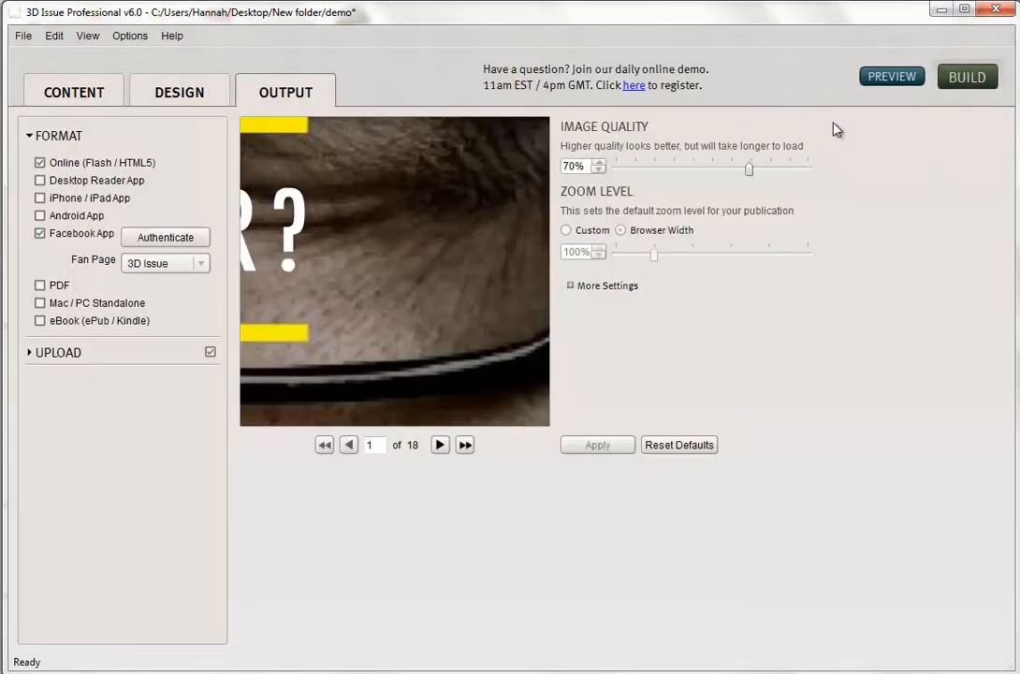
mouse_move(968, 77)
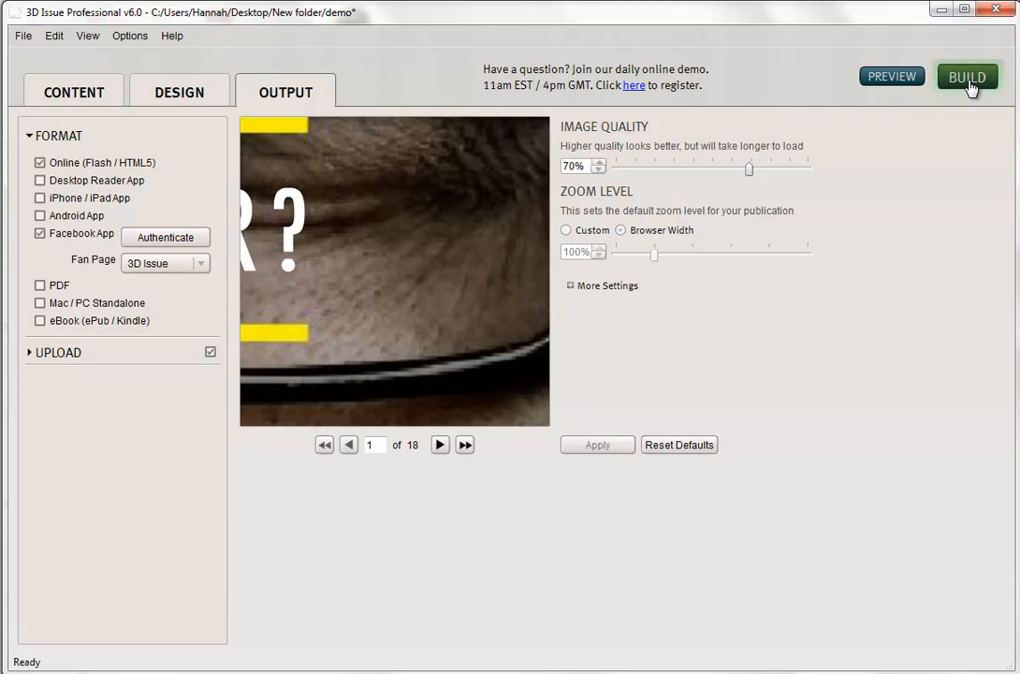
- Build the publication, answering Yes to save changes to the current issue
left_click(966, 77)
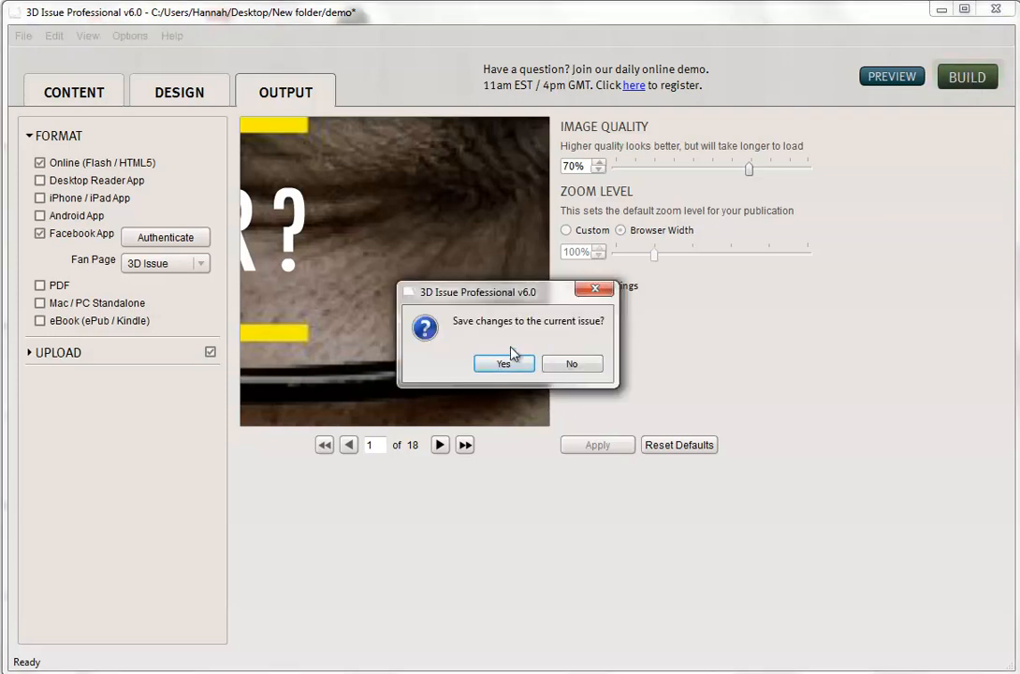
left_click(503, 363)
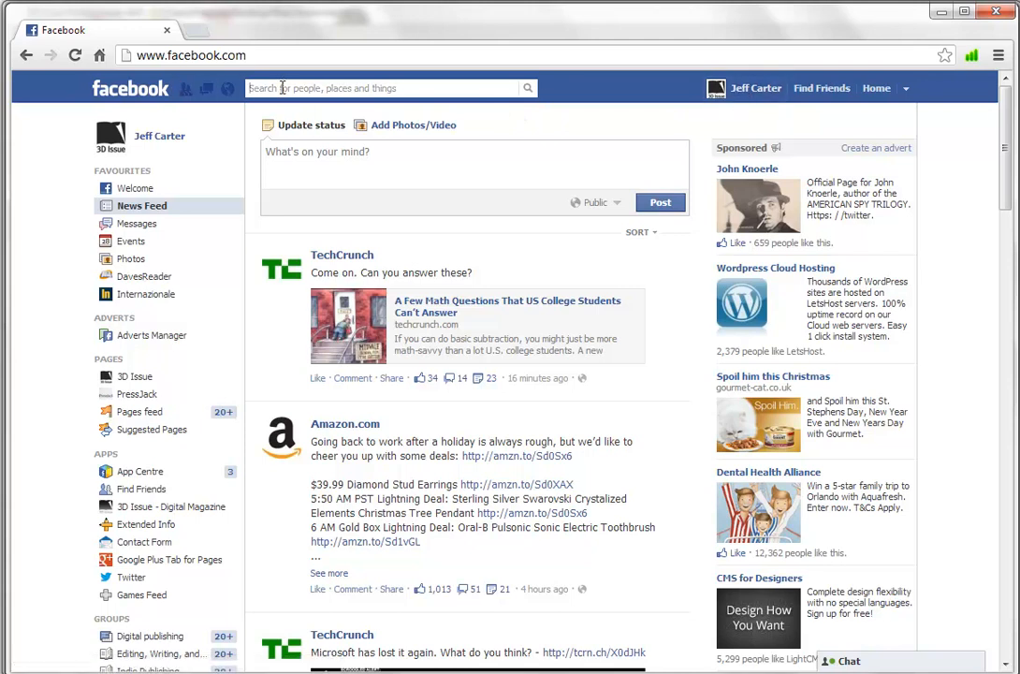
- Search '3d issue', open the fan page and load its Digital Magazine app tab
type("3d issue")
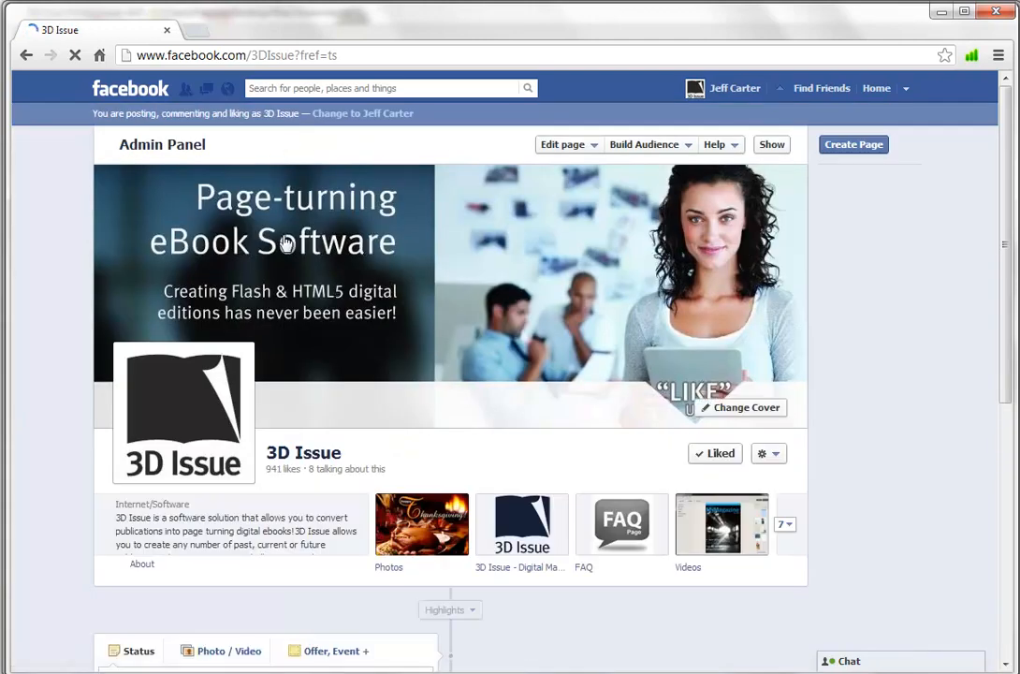
left_click(521, 524)
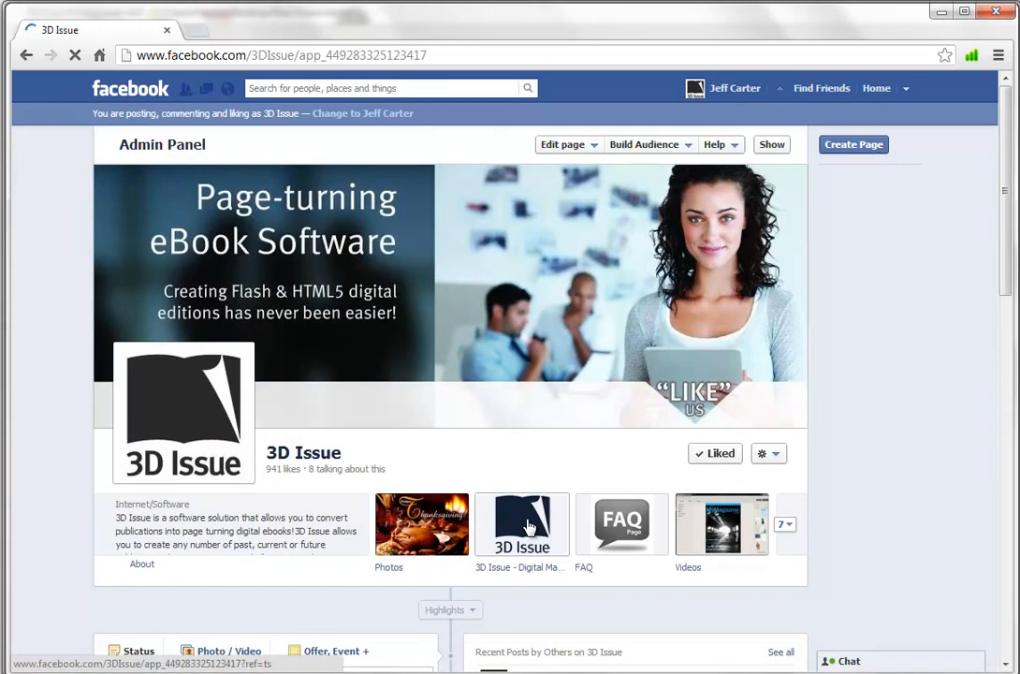
left_click(521, 524)
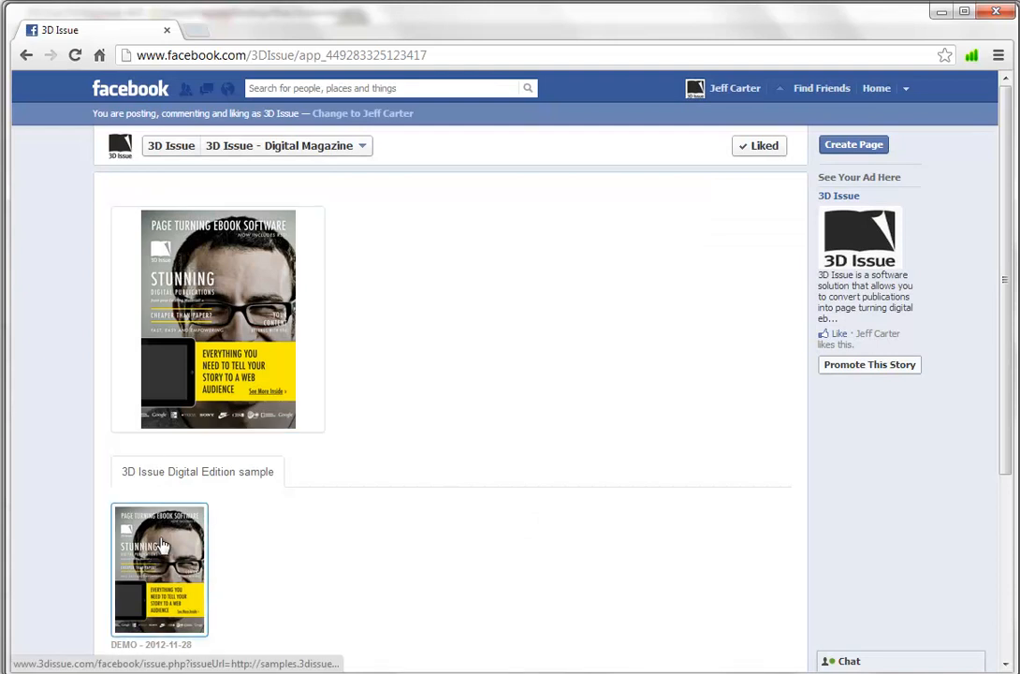
mouse_move(161, 552)
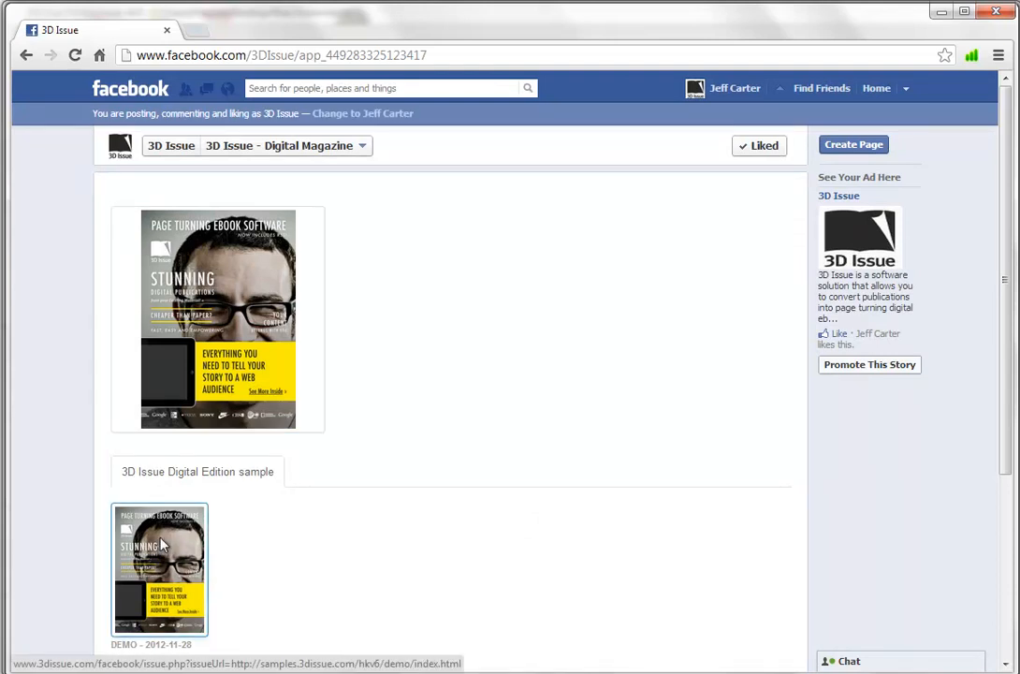
left_click(159, 569)
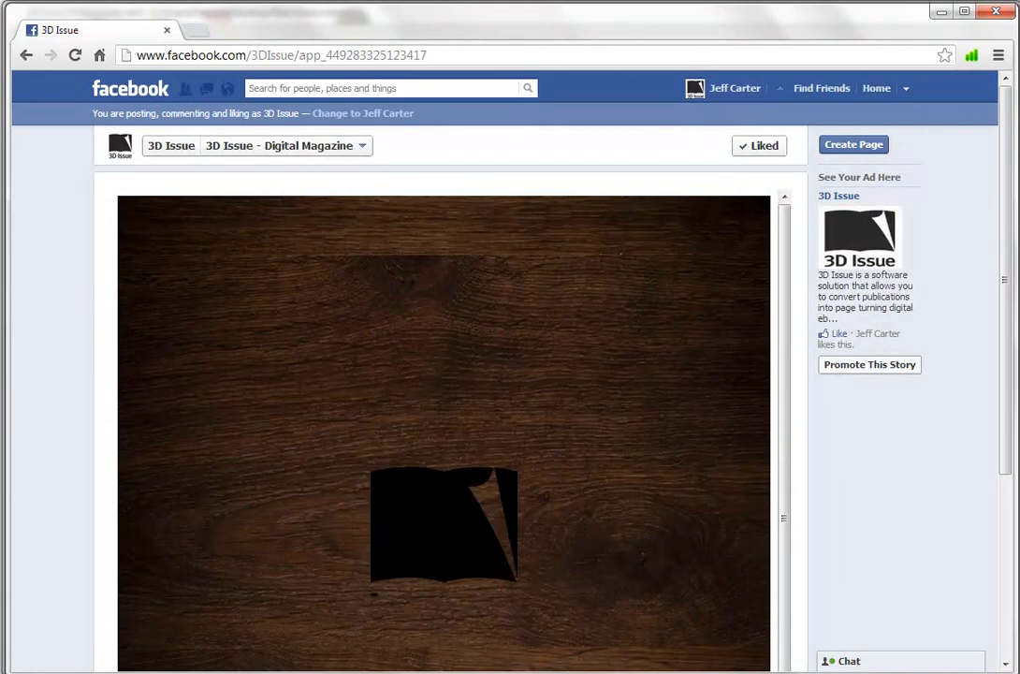
scroll("down", 3)
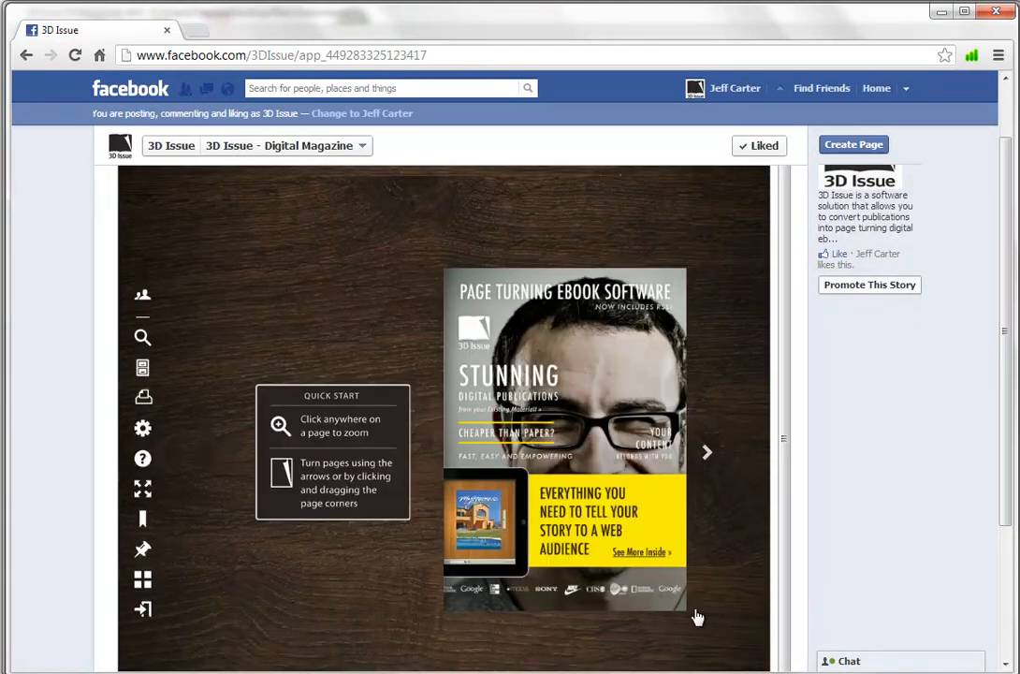
mouse_move(678, 608)
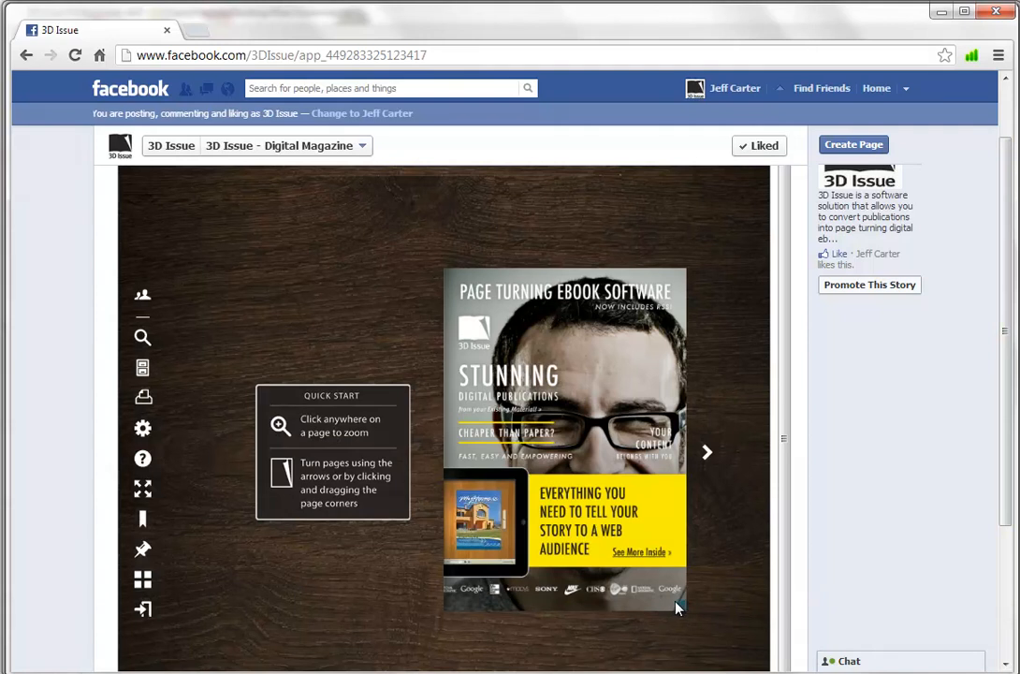
left_click(708, 451)
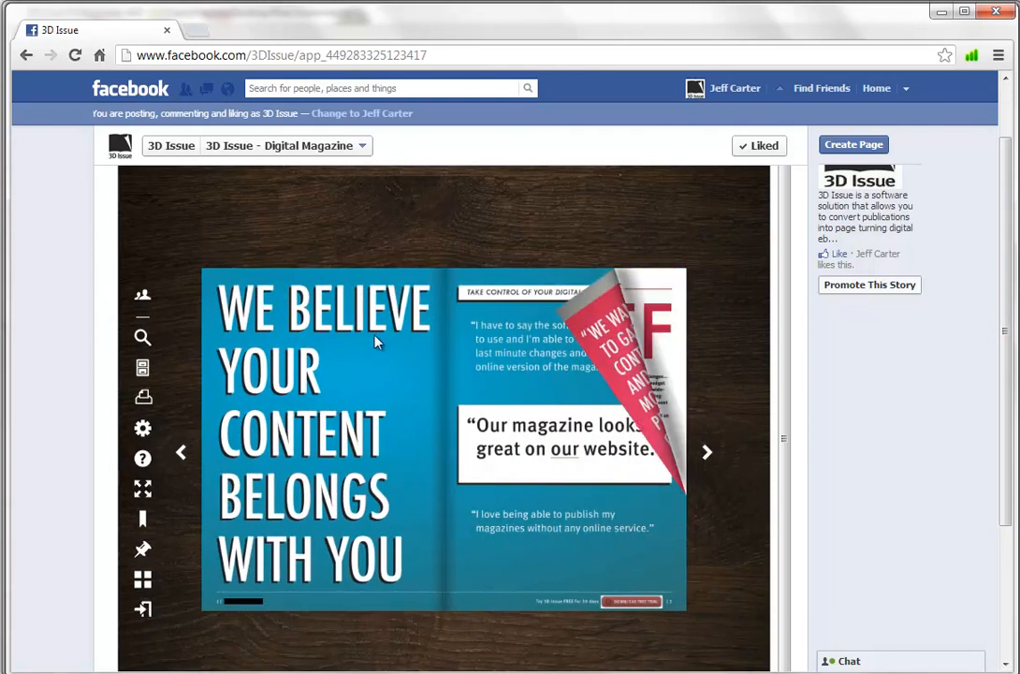
left_click(708, 451)
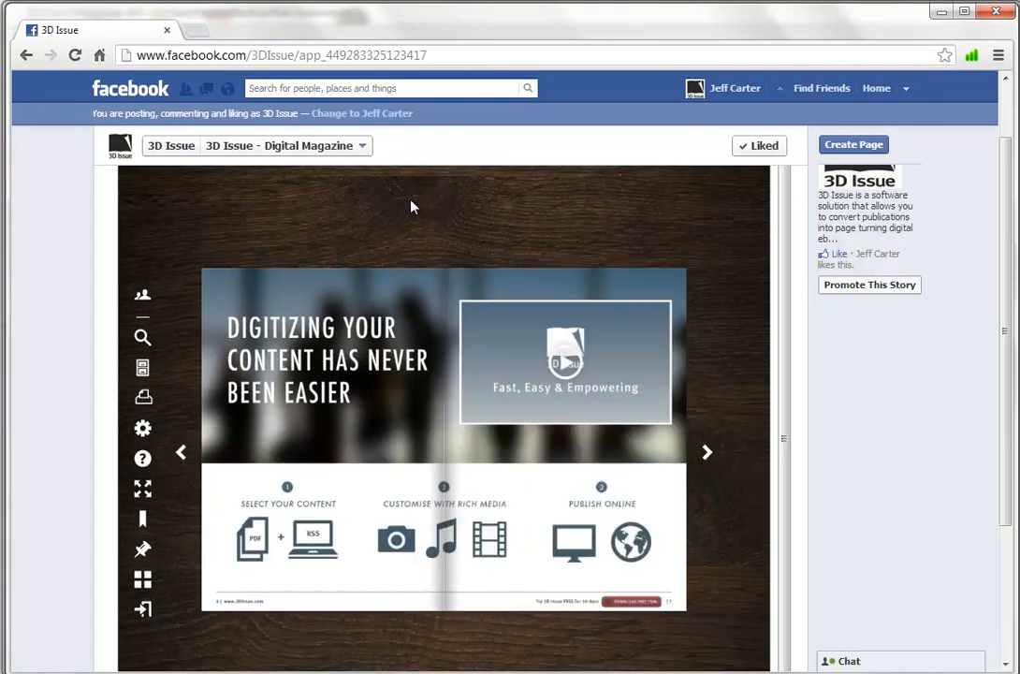
mouse_move(382, 199)
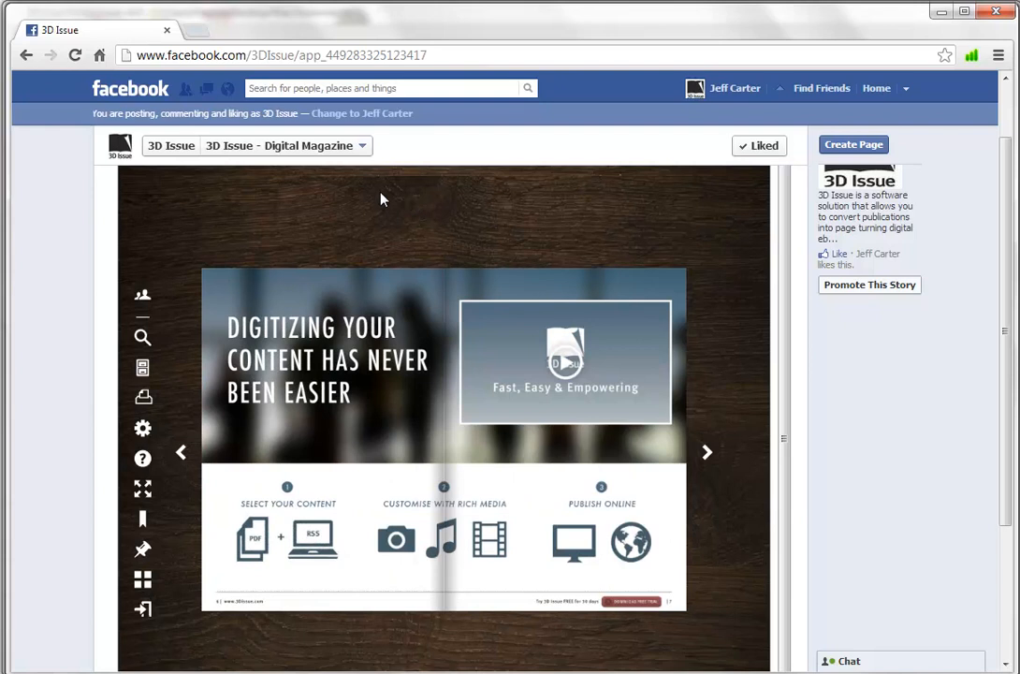
mouse_move(146, 241)
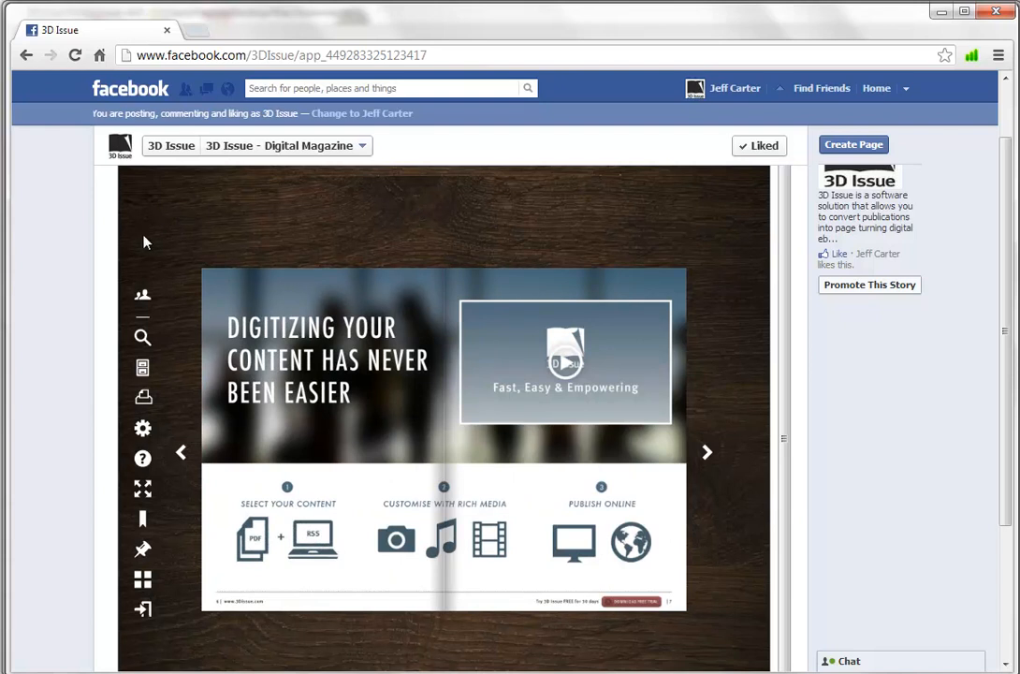
mouse_move(139, 550)
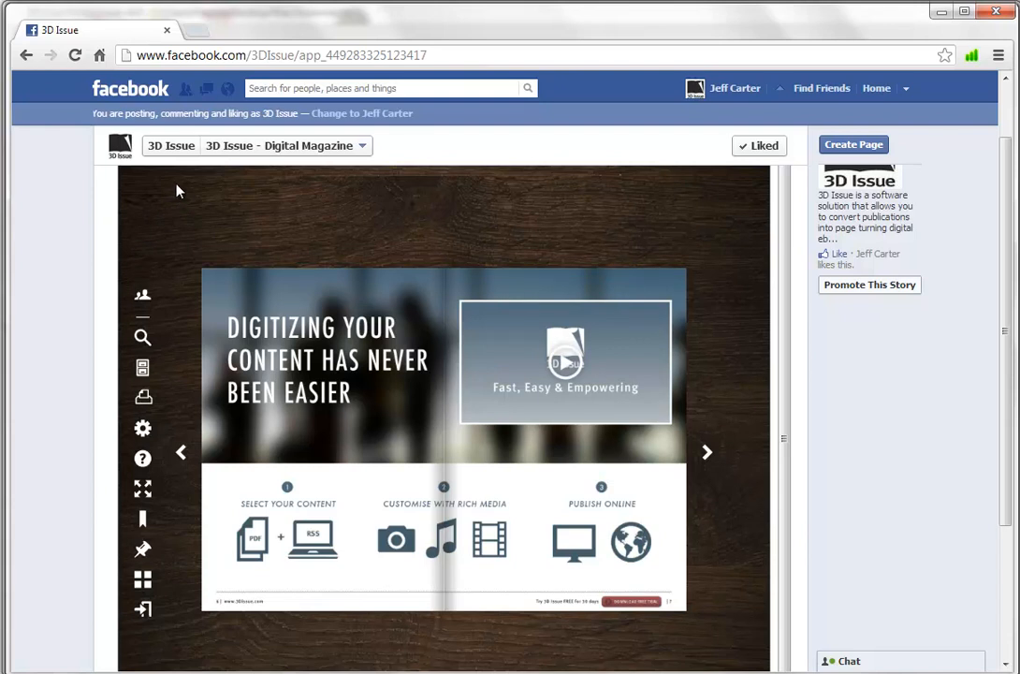
mouse_move(434, 191)
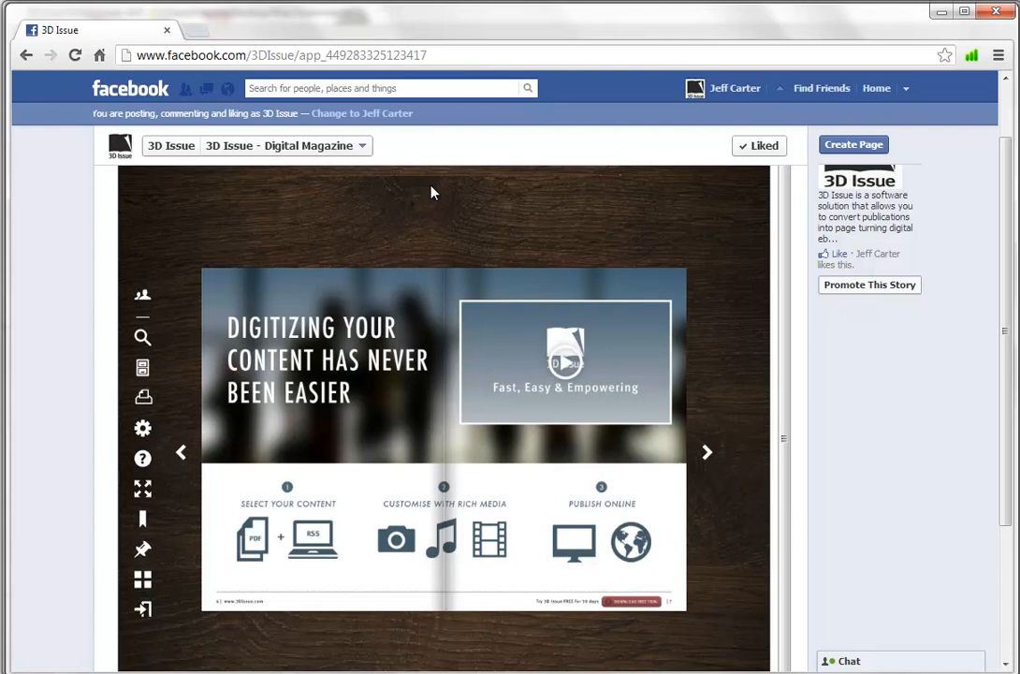
mouse_move(232, 150)
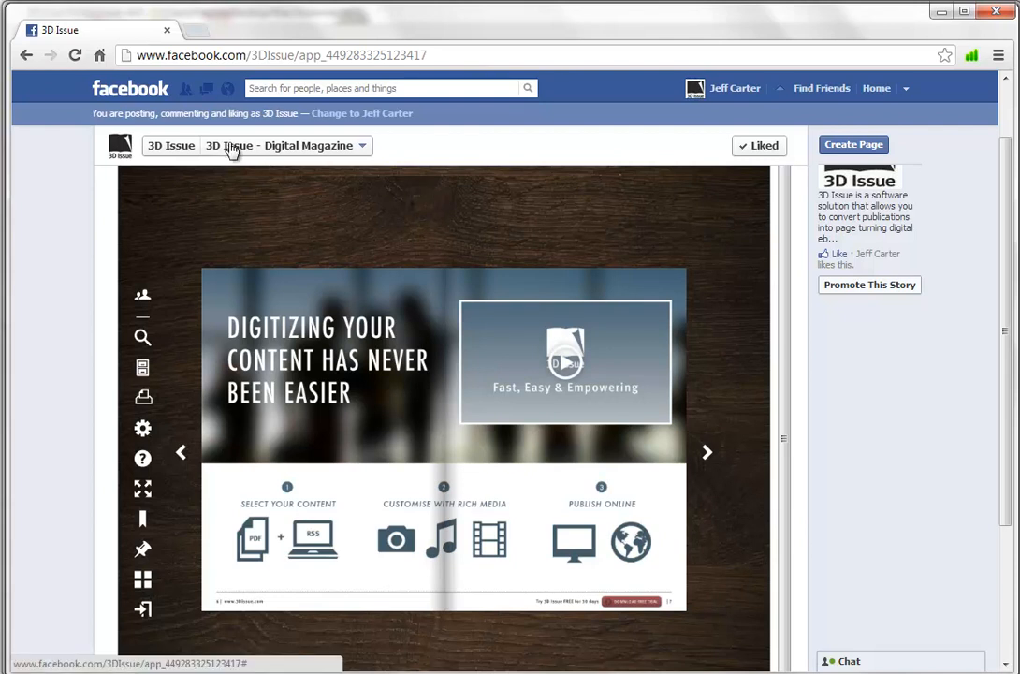
- Return to the 3D Issue fan page and open the Digital Magazine app's publication library
left_click(359, 146)
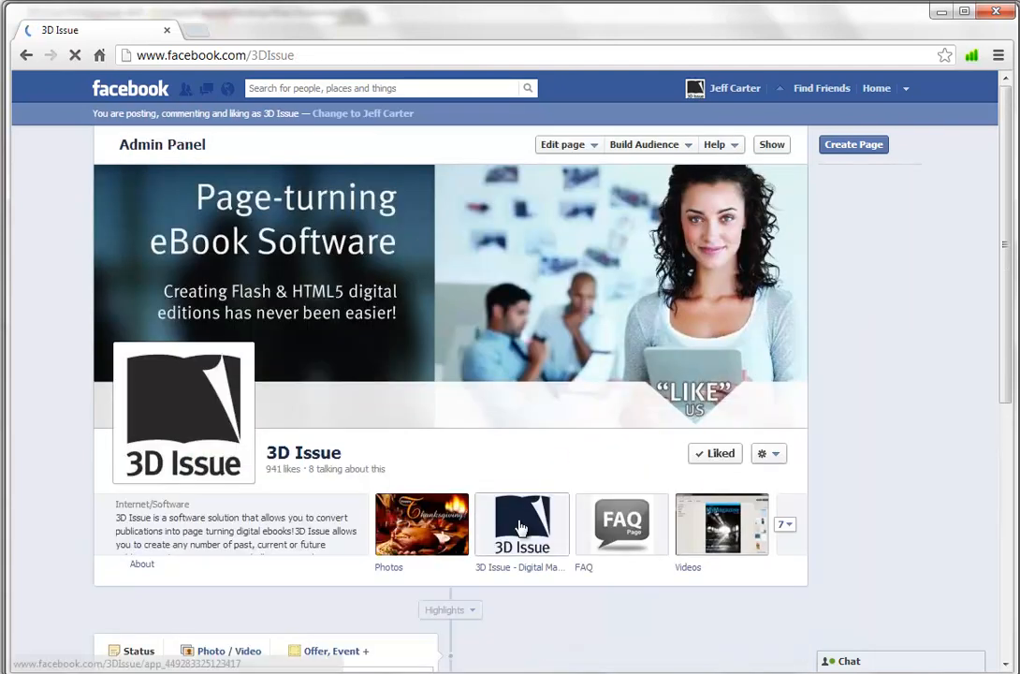
left_click(521, 524)
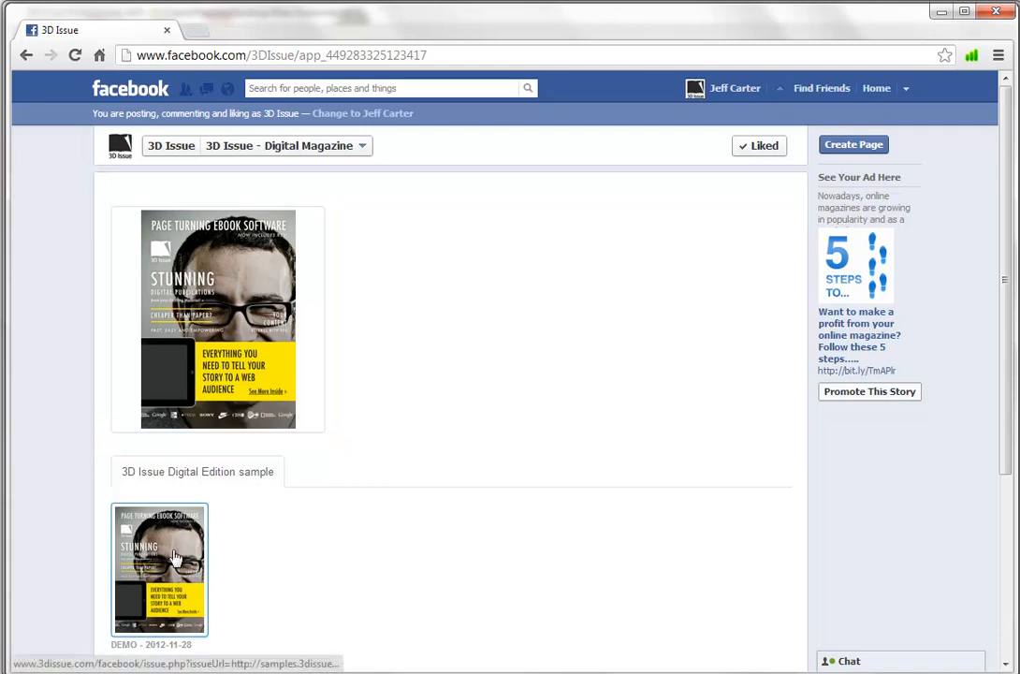
mouse_move(342, 476)
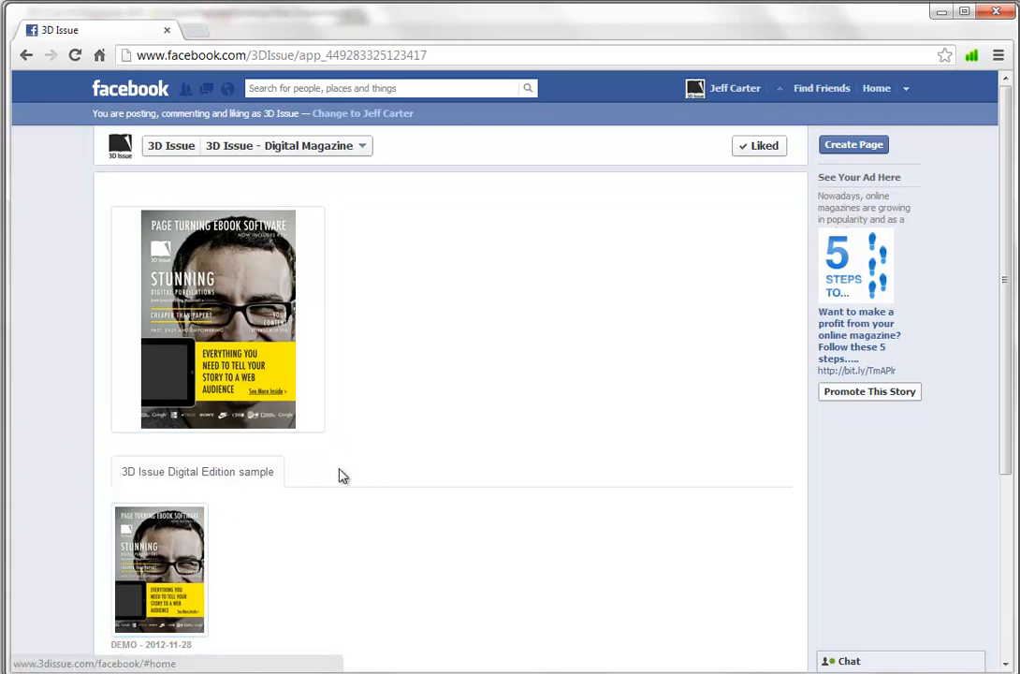
mouse_move(391, 472)
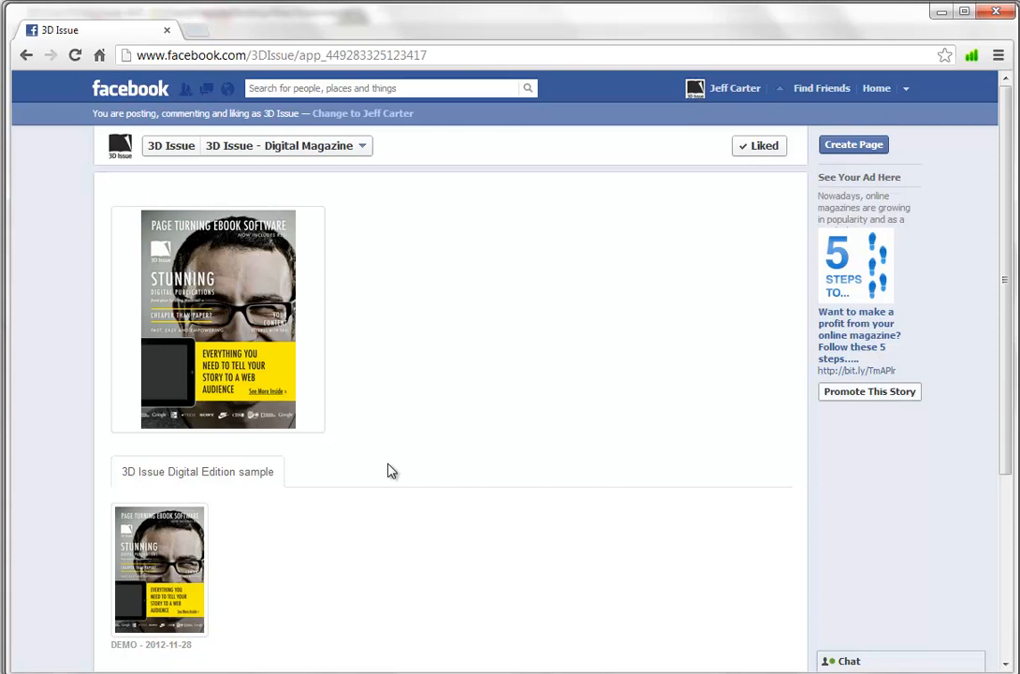
mouse_move(322, 520)
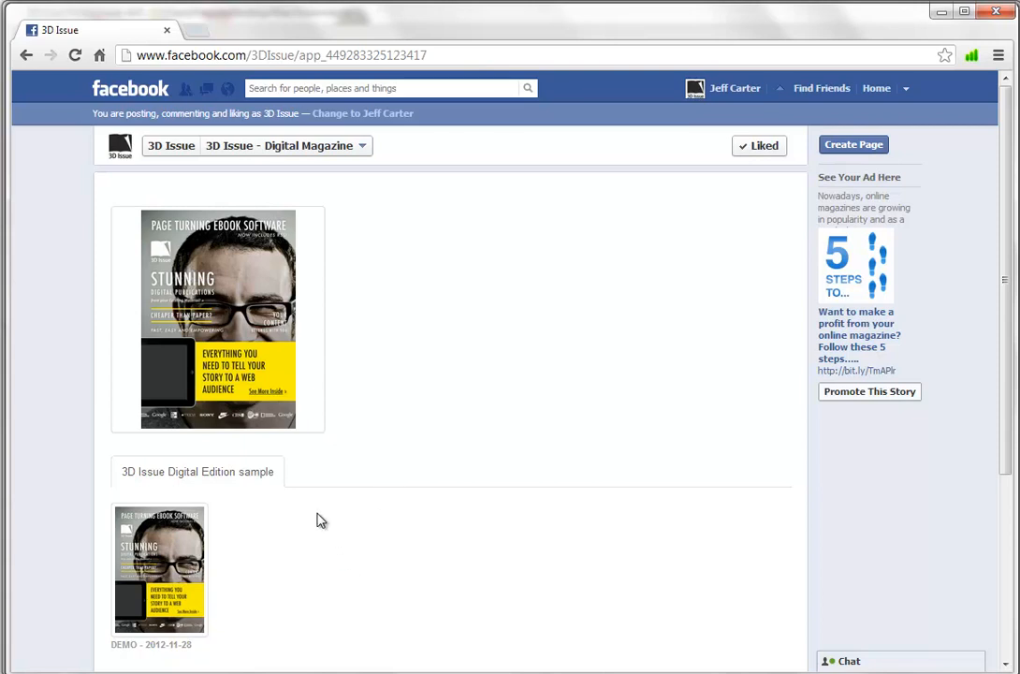
mouse_move(502, 528)
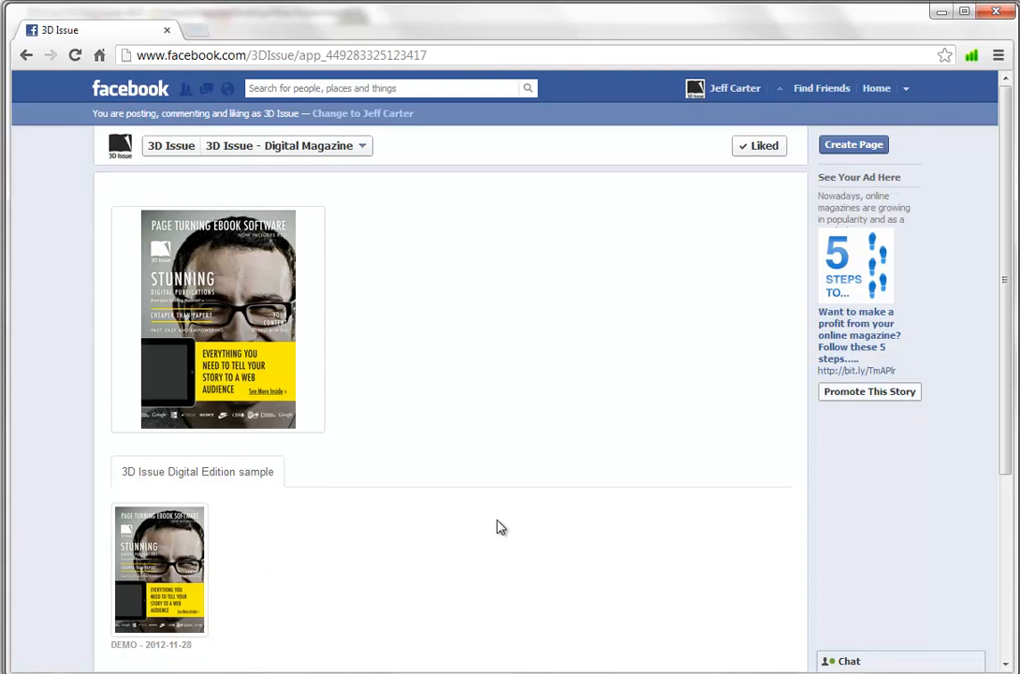
mouse_move(616, 517)
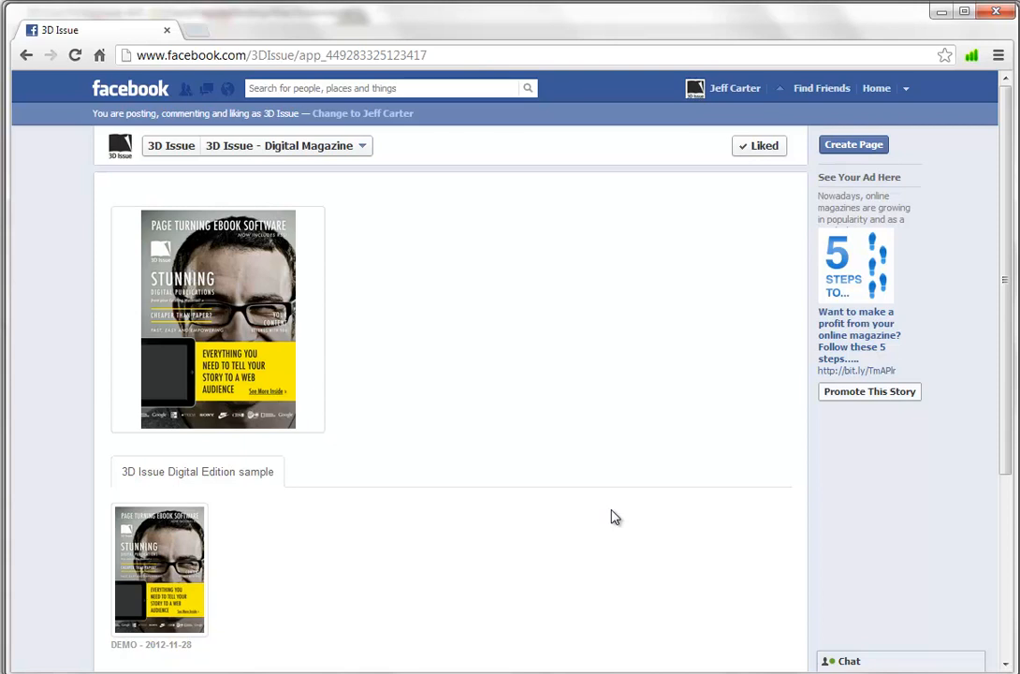
mouse_move(330, 513)
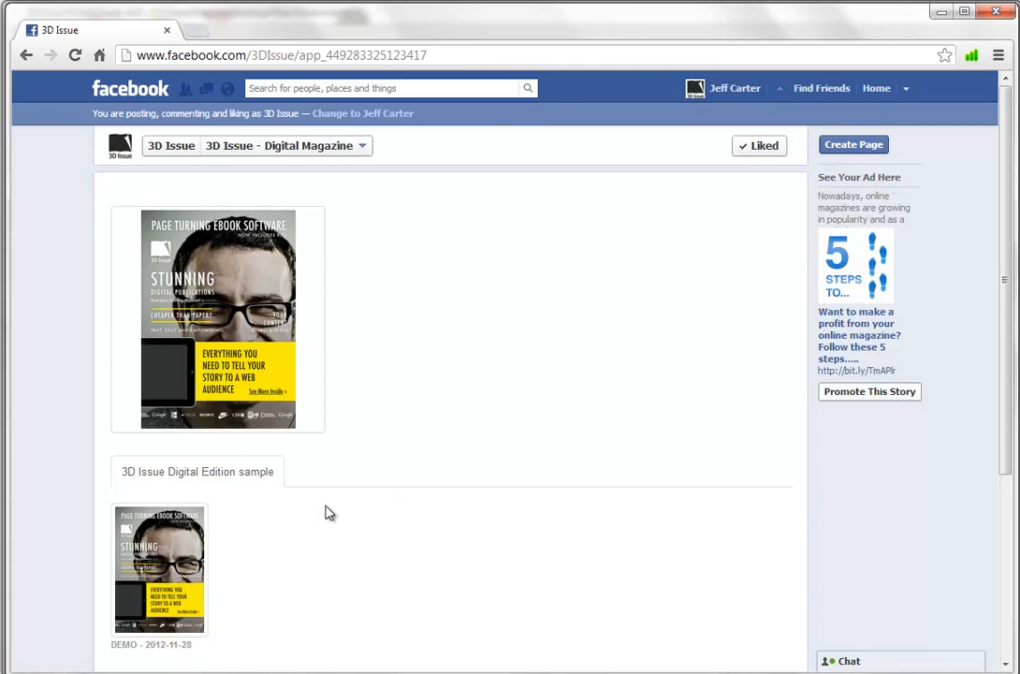
mouse_move(314, 607)
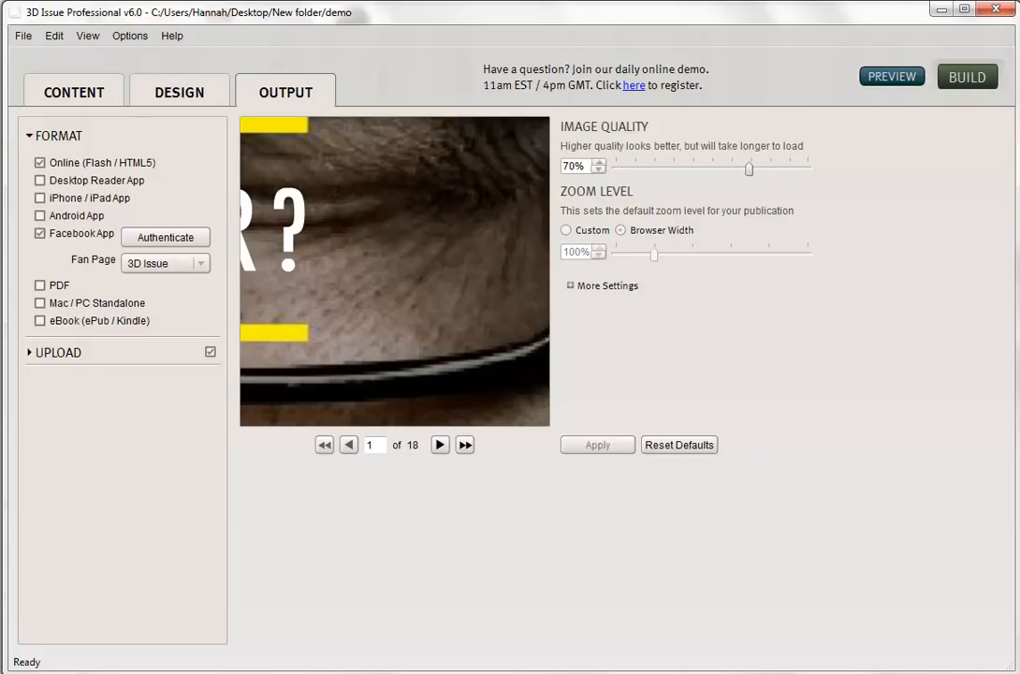
mouse_move(54, 36)
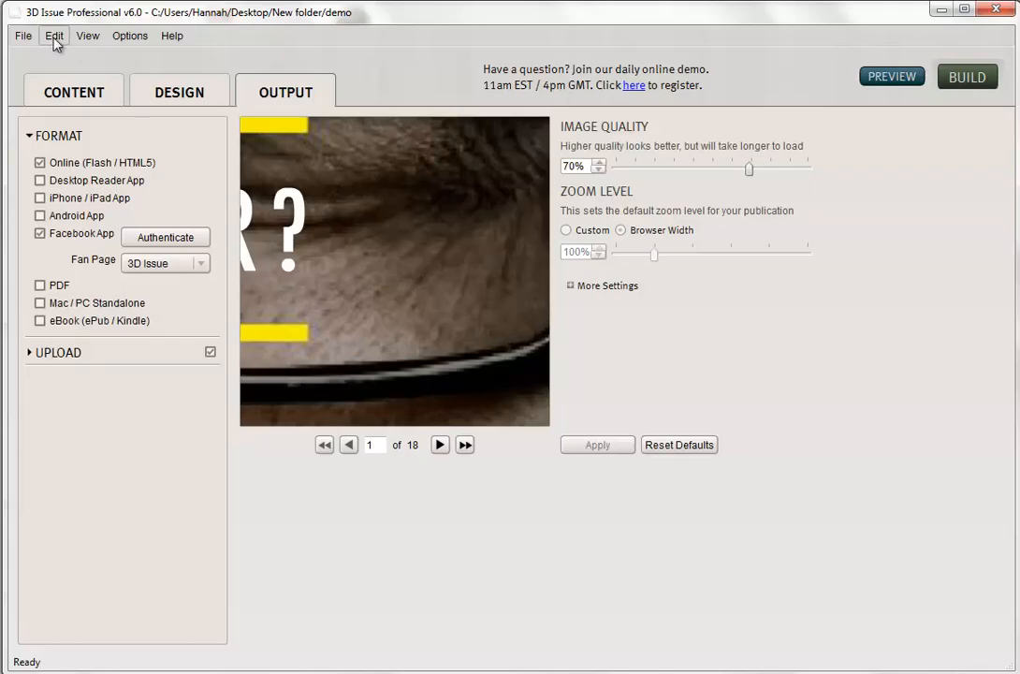
- In 3D Issue Professional, choose Edit > Edit remote publication library
left_click(52, 35)
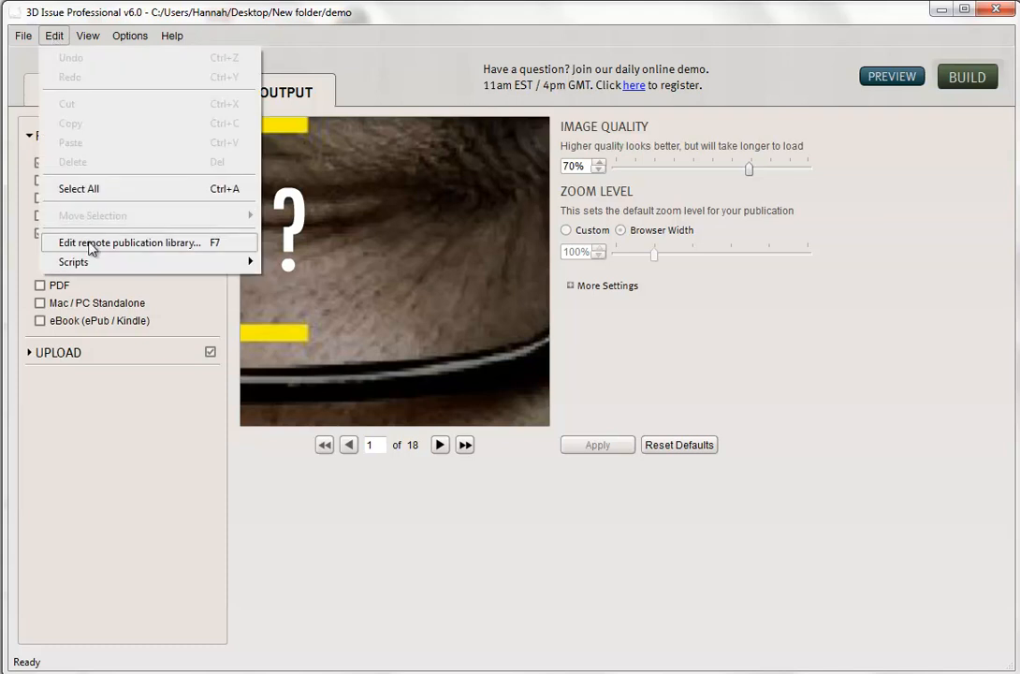
left_click(127, 243)
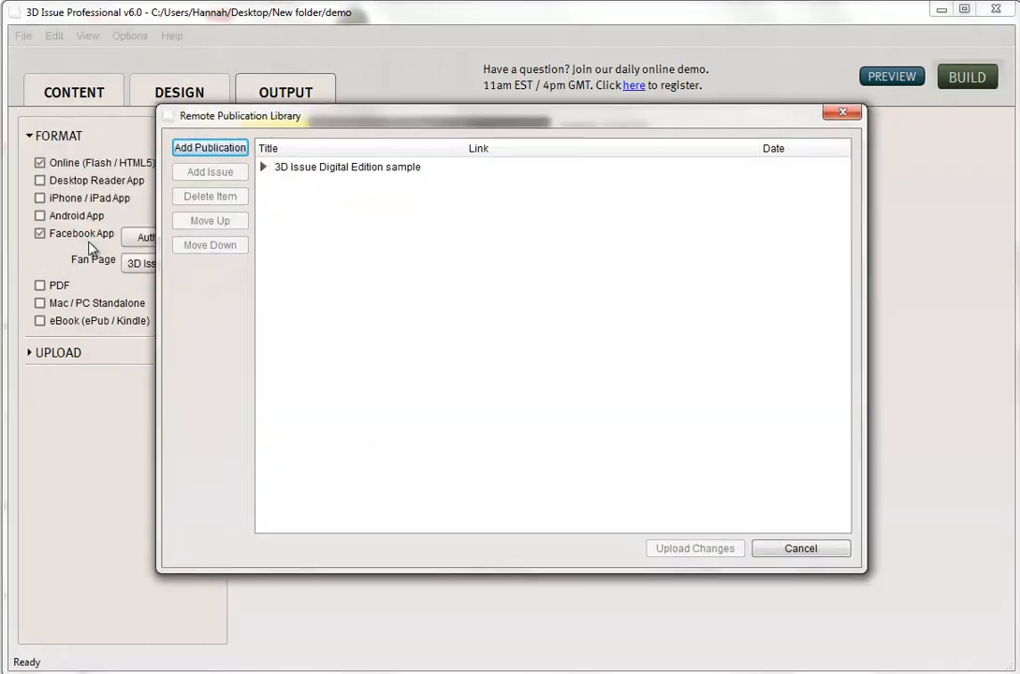
- Rename the demo issue under Digital Edition sample to 'Brochure 2012' and upload the changes
left_click(264, 166)
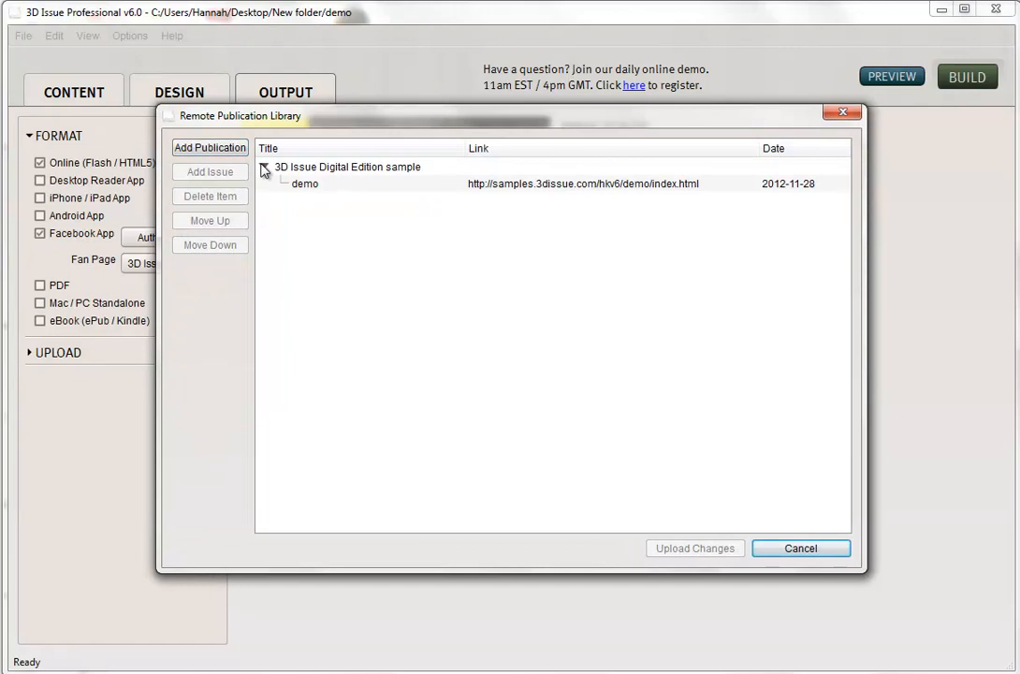
left_click(303, 183)
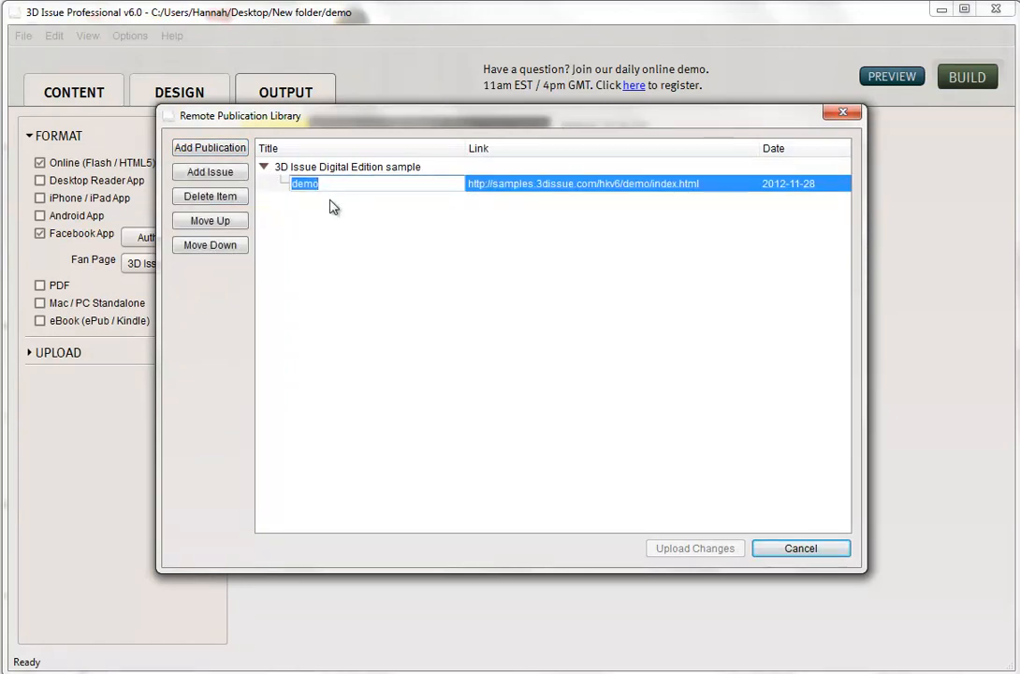
type("Brochure")
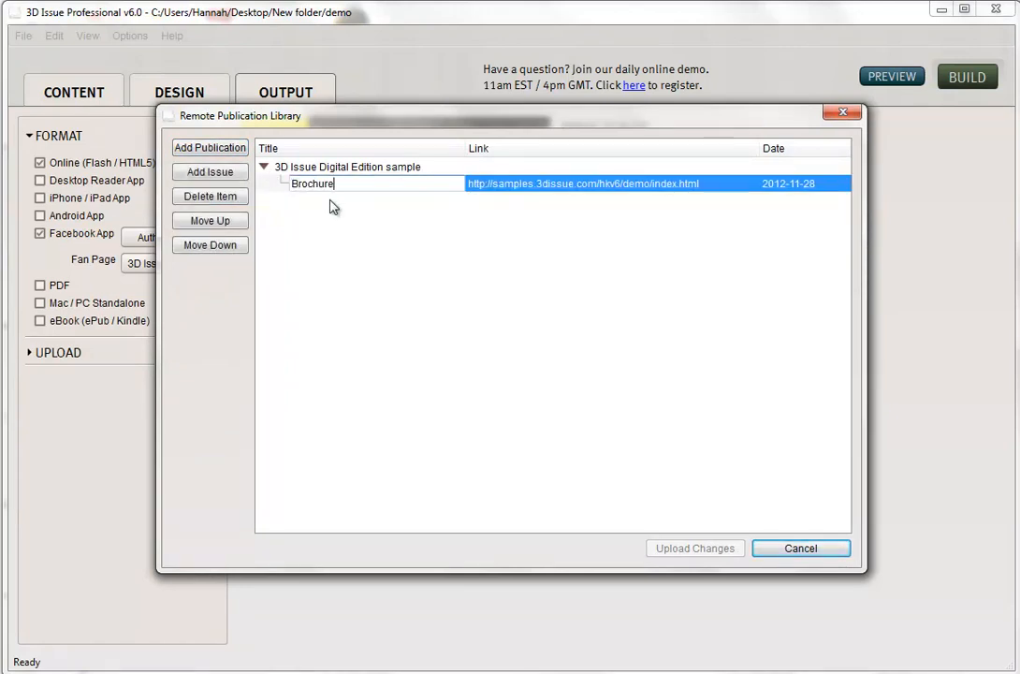
type("2012")
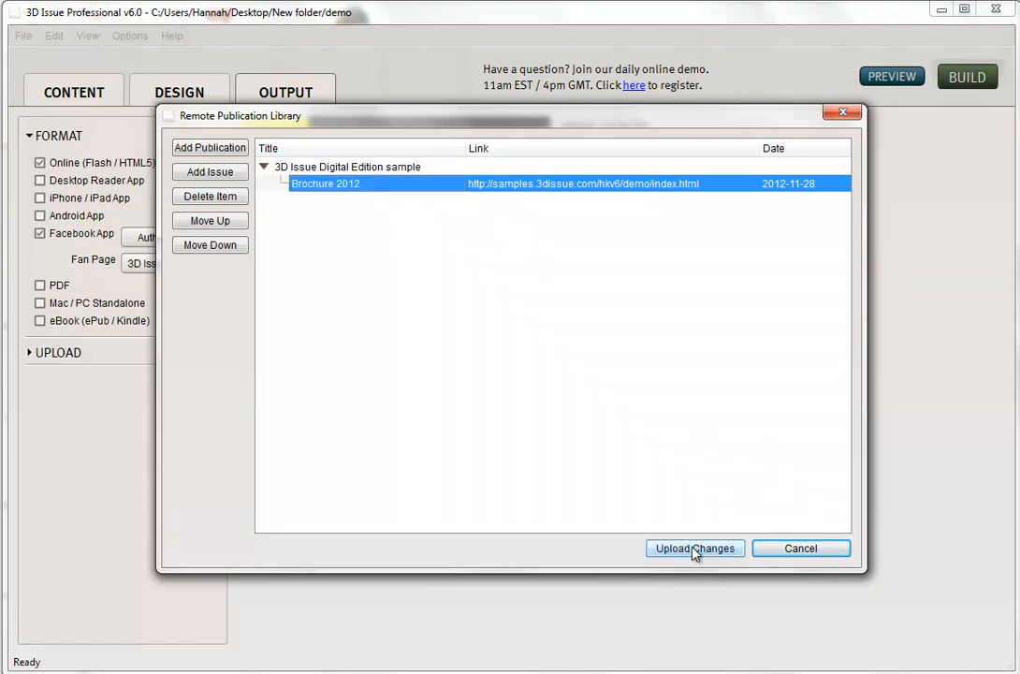
left_click(694, 547)
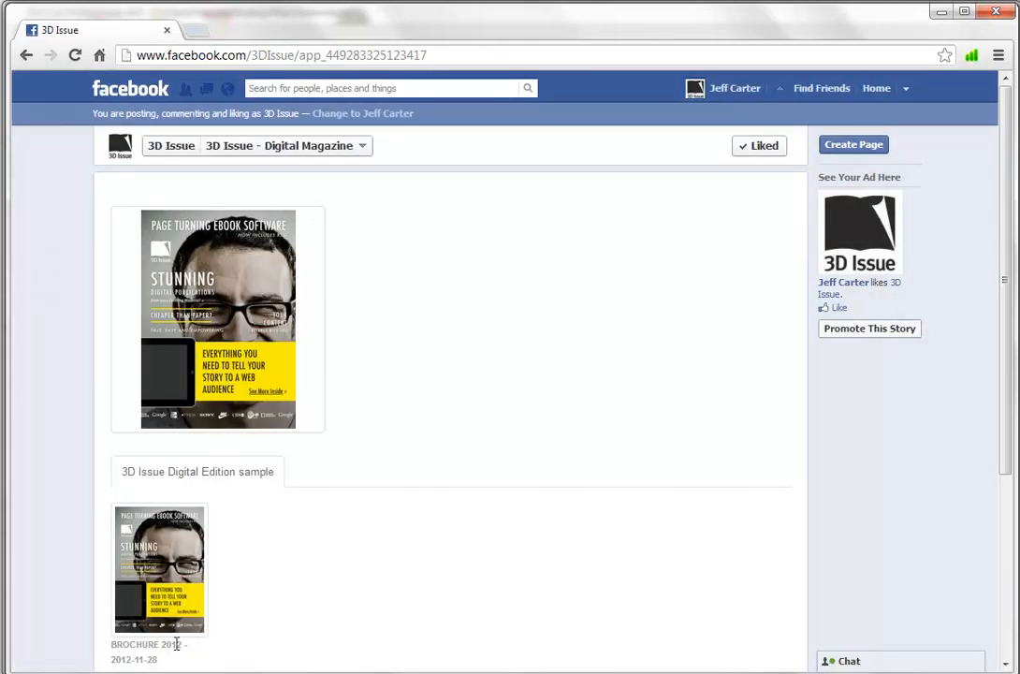
mouse_move(492, 466)
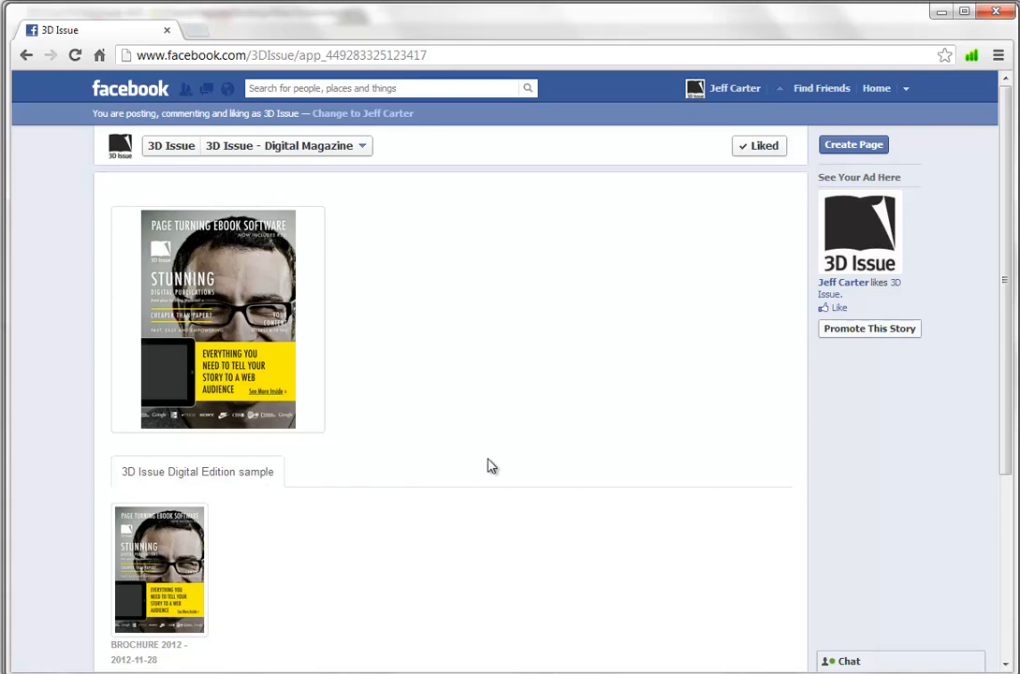
mouse_move(506, 470)
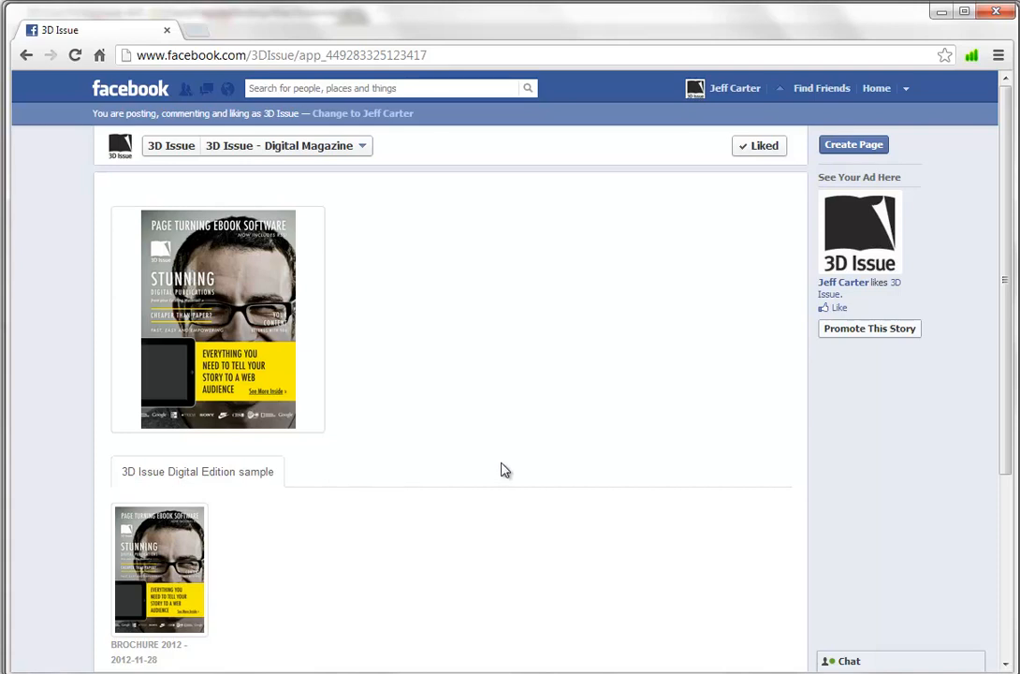